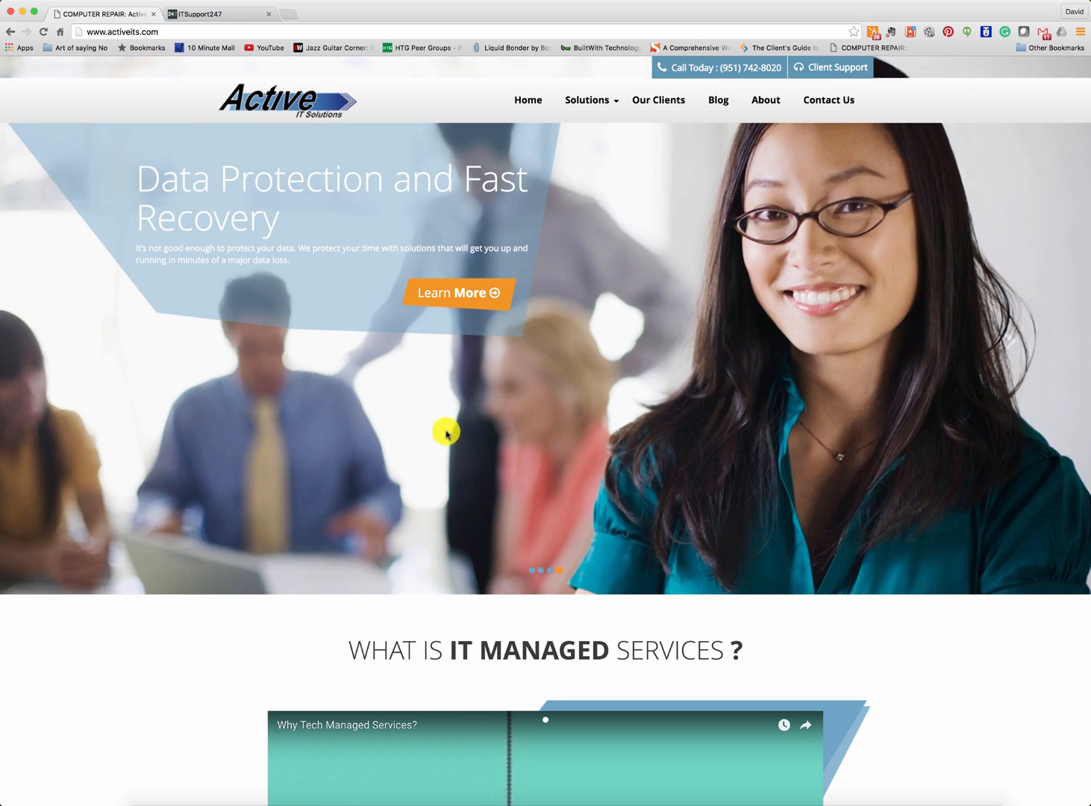
Step: Switch Chrome to the ITSupport247 account login page
left_click(216, 13)
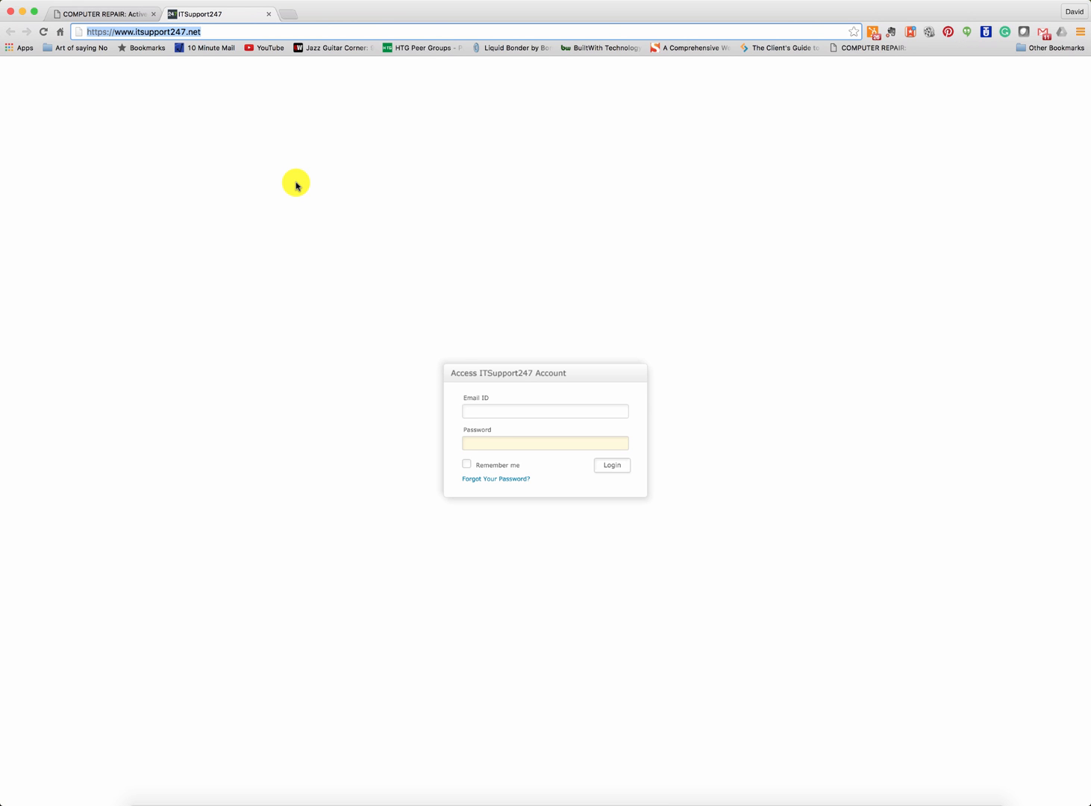
mouse_move(238, 158)
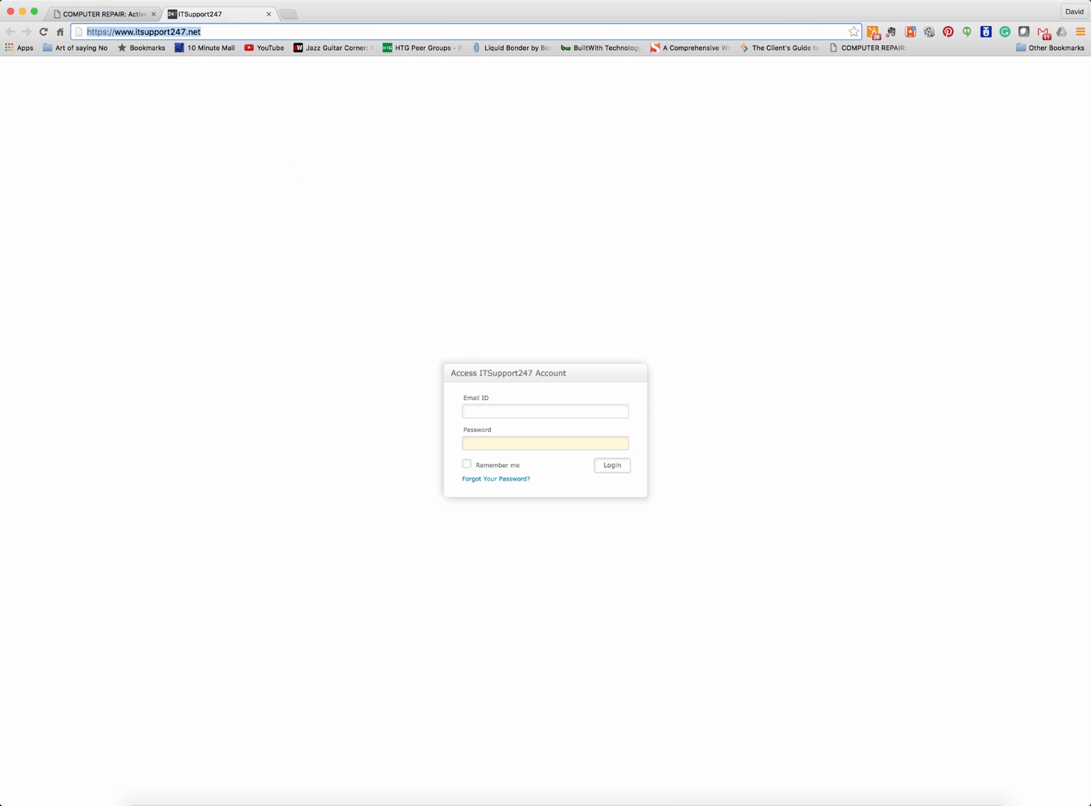
Step: From the Active IT Solutions Resources page, follow 'Access your computer from home' to ITSupport247
left_click(101, 13)
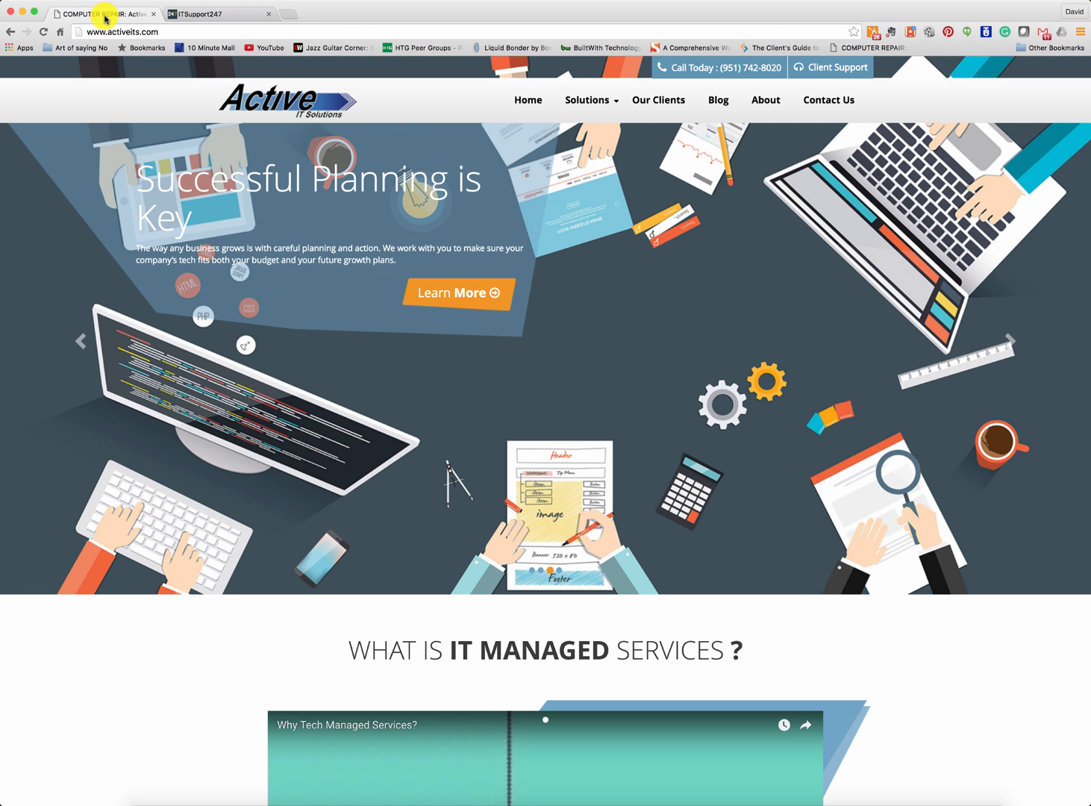
mouse_move(964, 24)
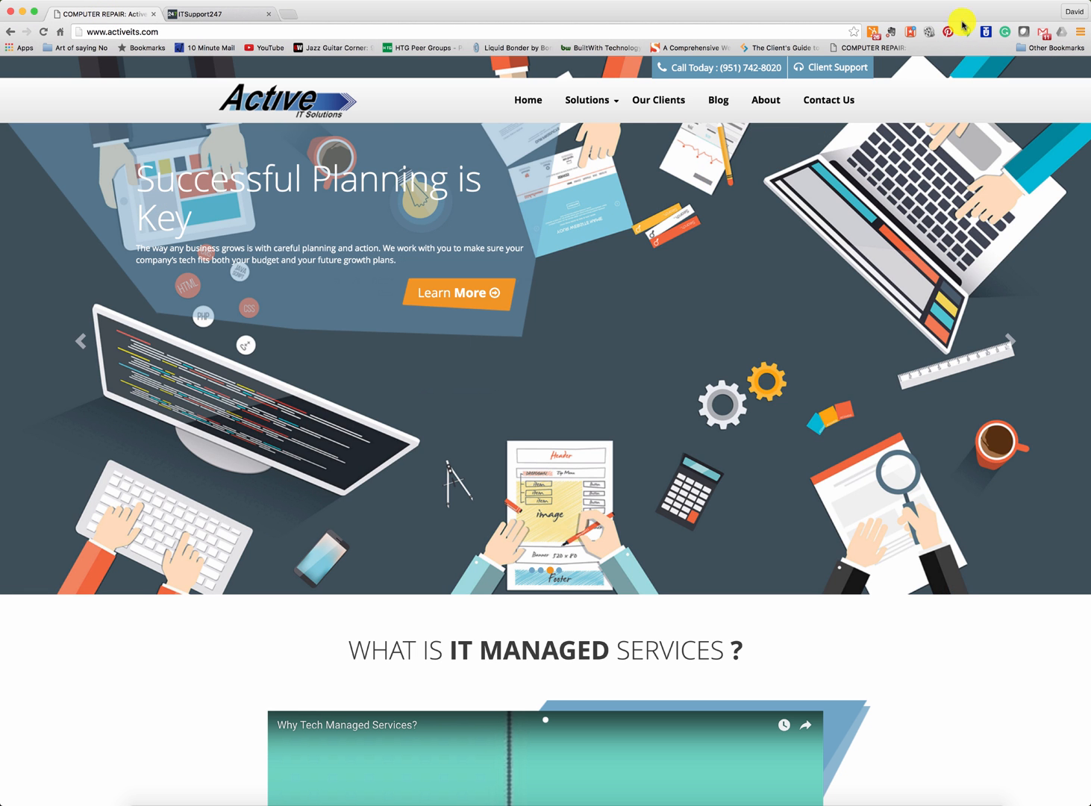
mouse_move(830, 74)
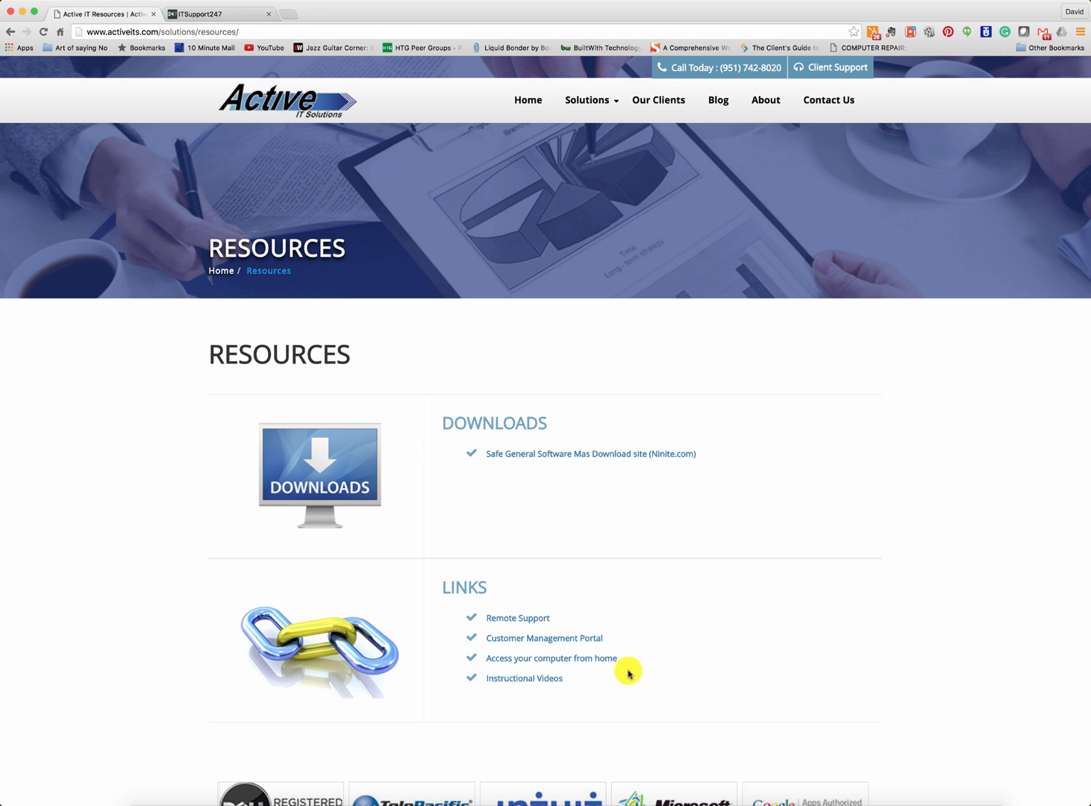
mouse_move(542, 659)
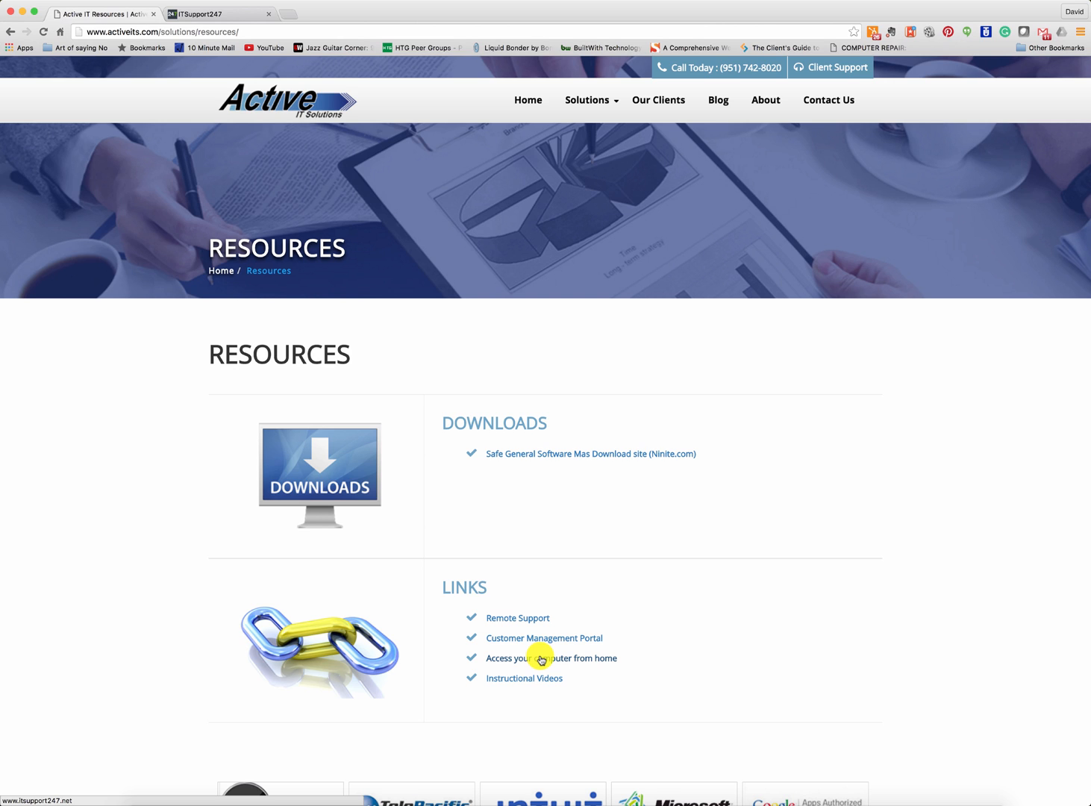
mouse_move(555, 663)
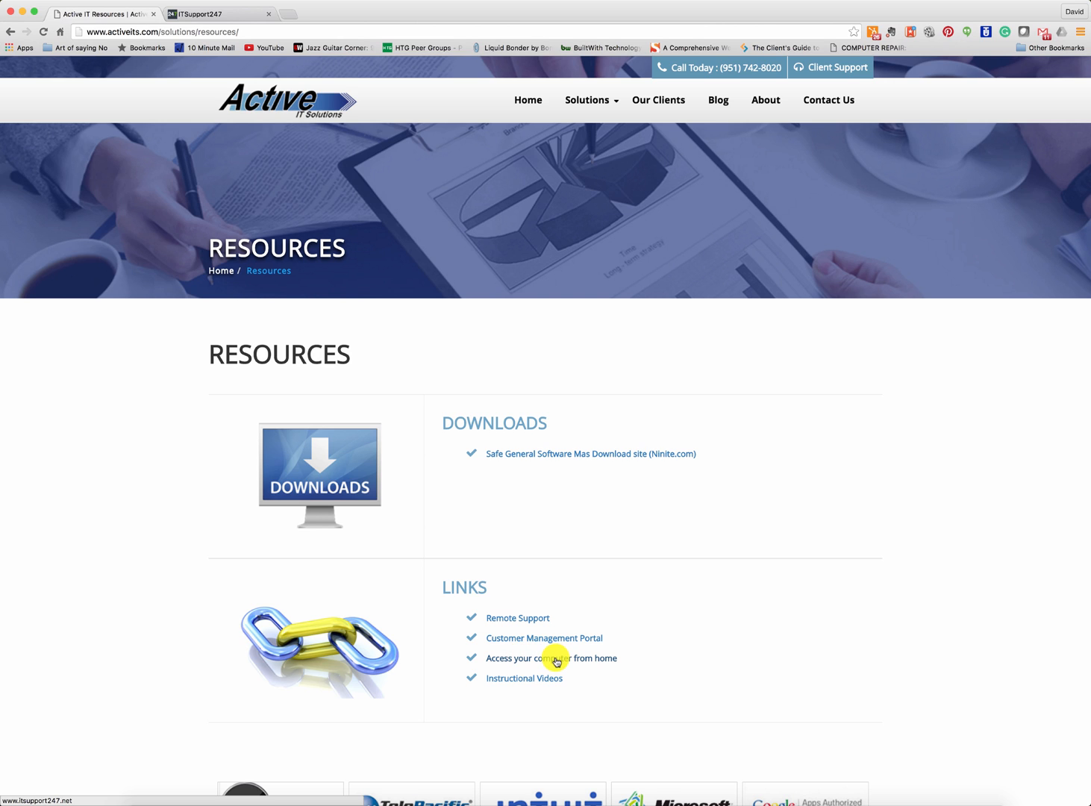
left_click(551, 657)
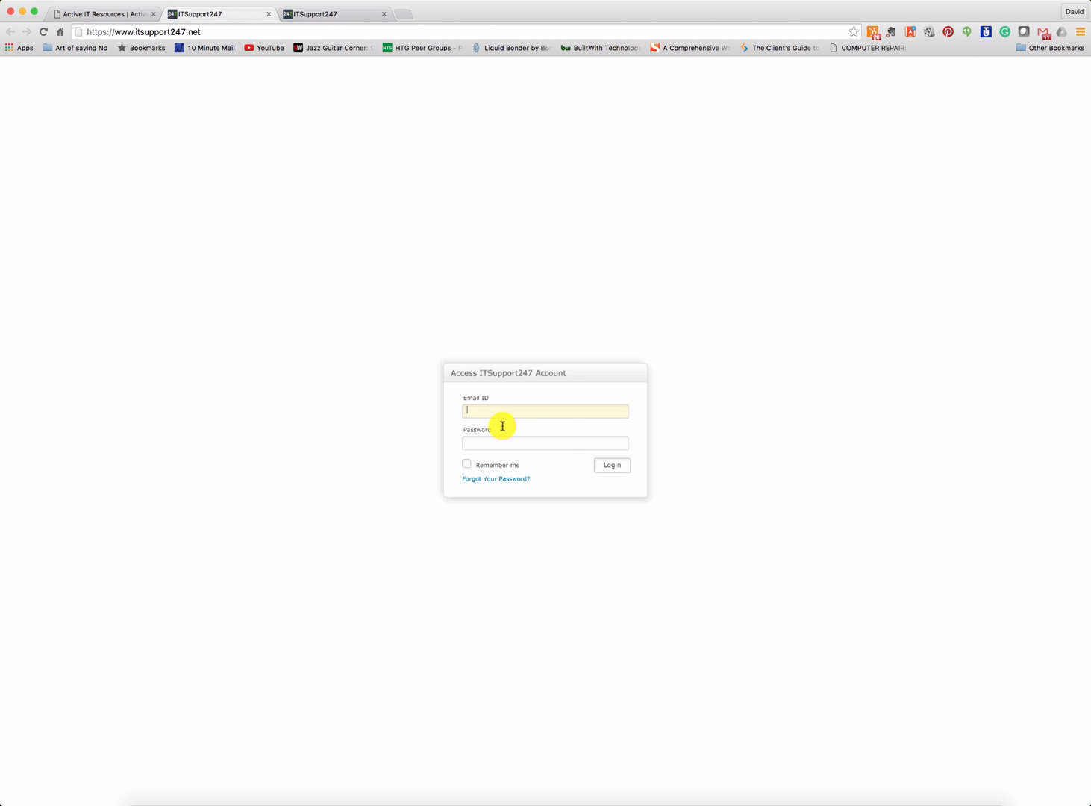
mouse_move(786, 394)
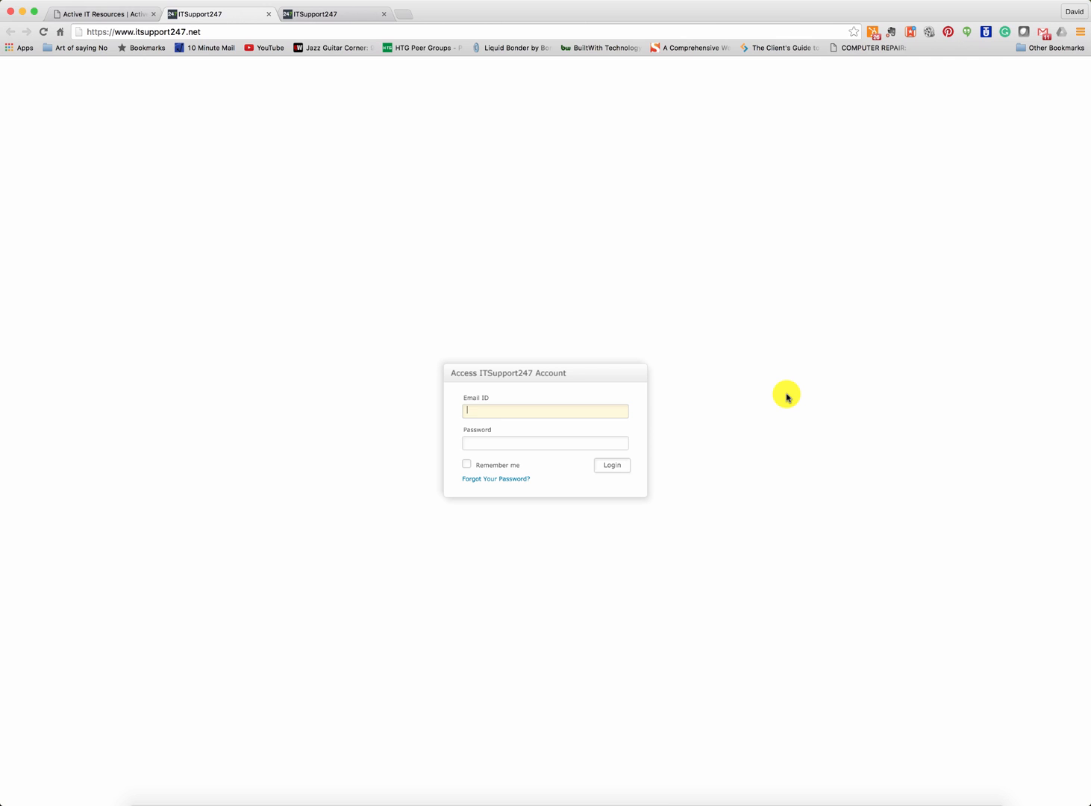
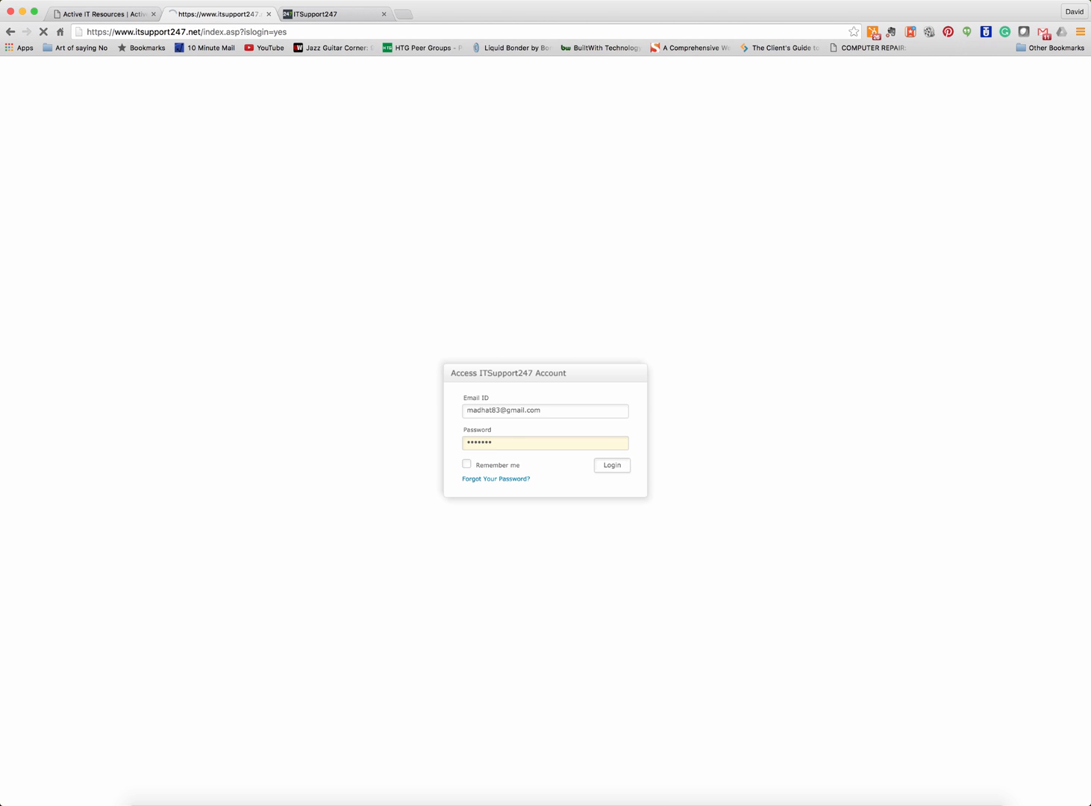
left_click(612, 466)
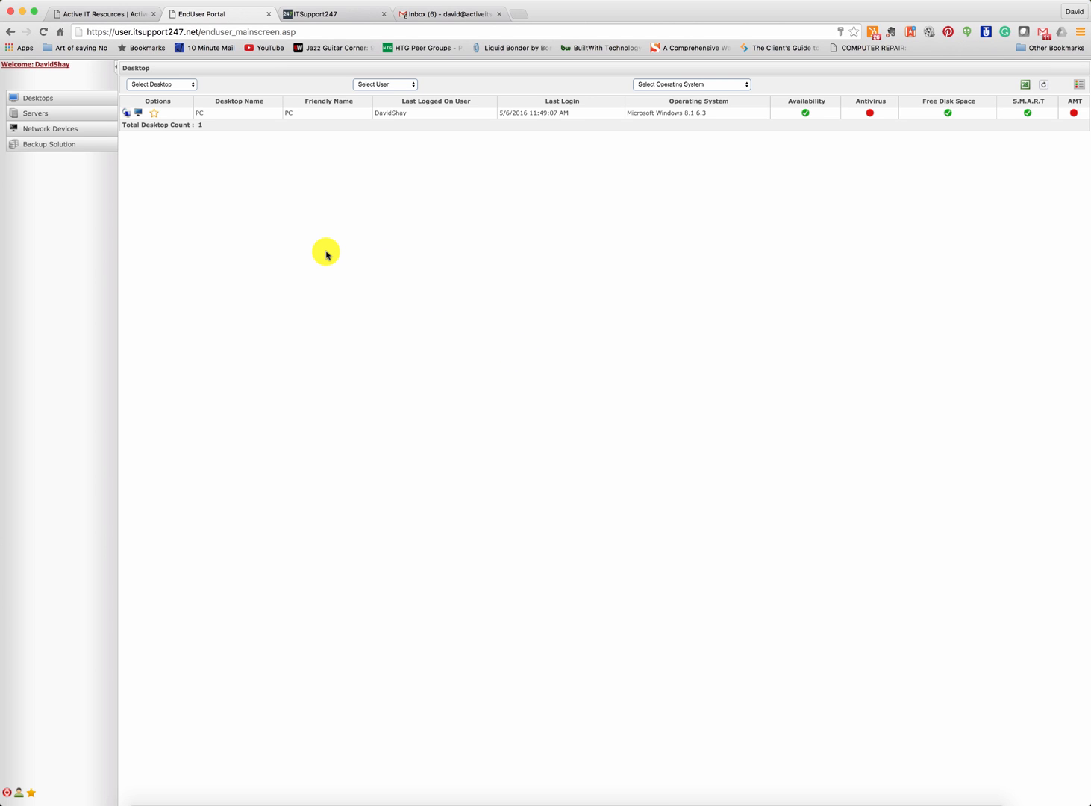
mouse_move(269, 132)
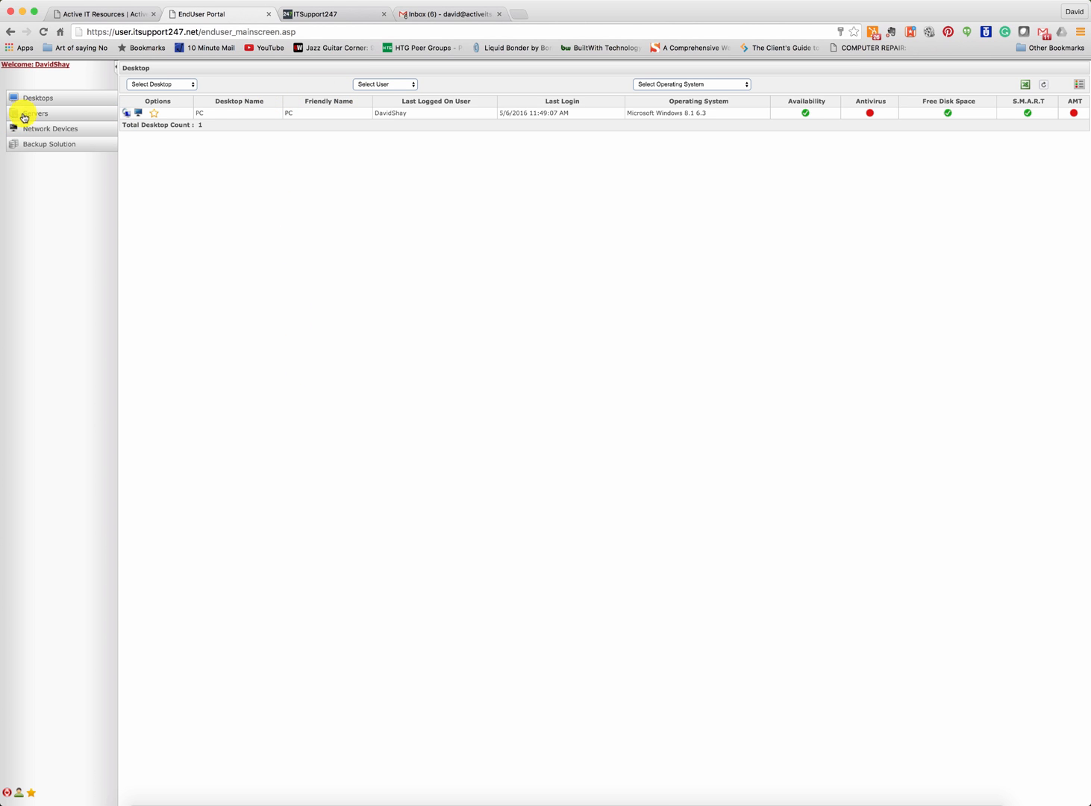
left_click(38, 114)
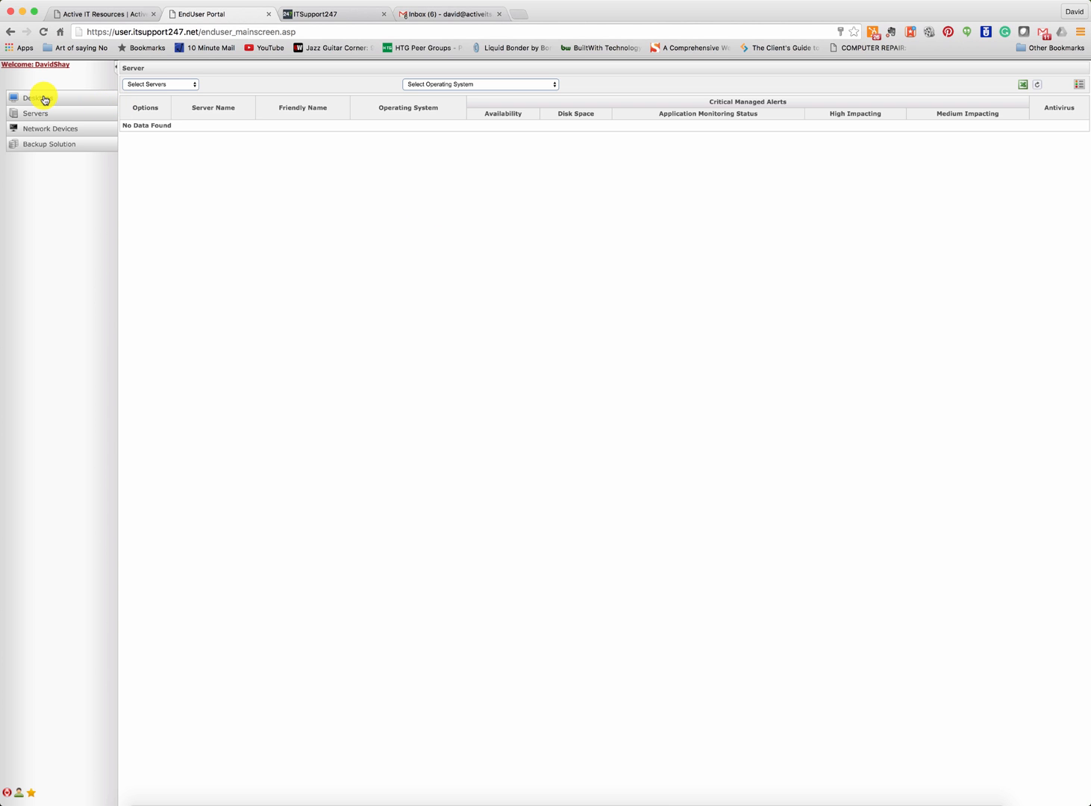
left_click(37, 98)
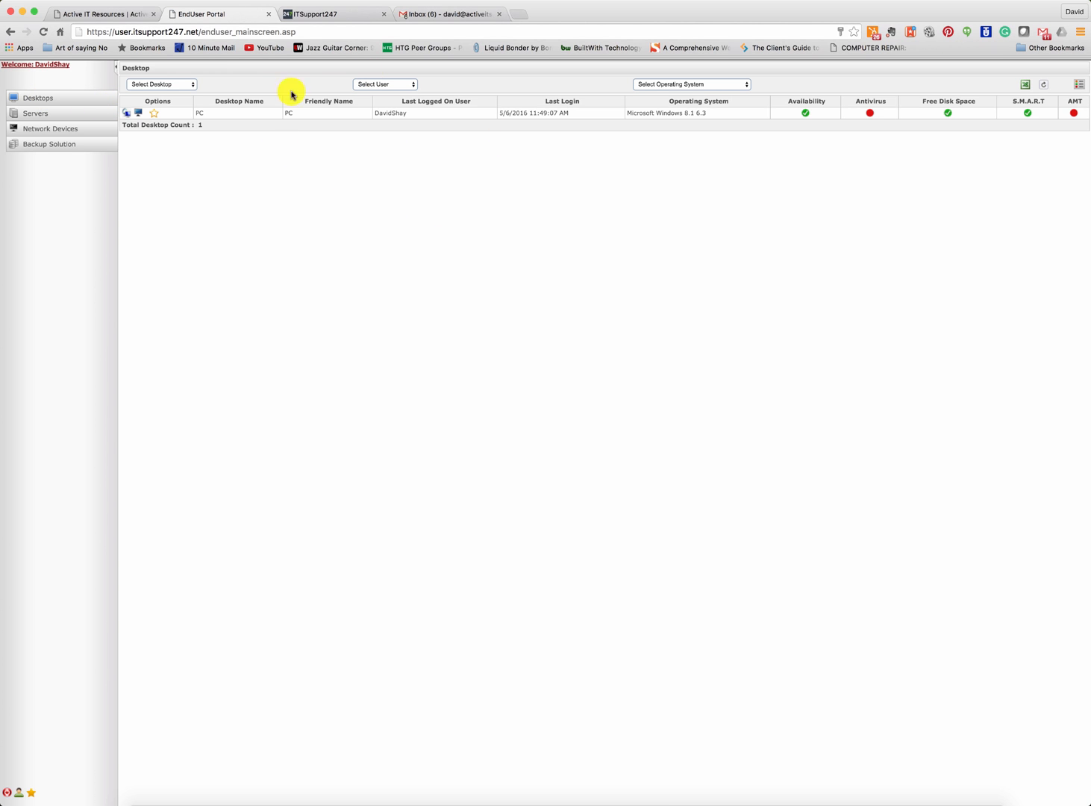
mouse_move(574, 243)
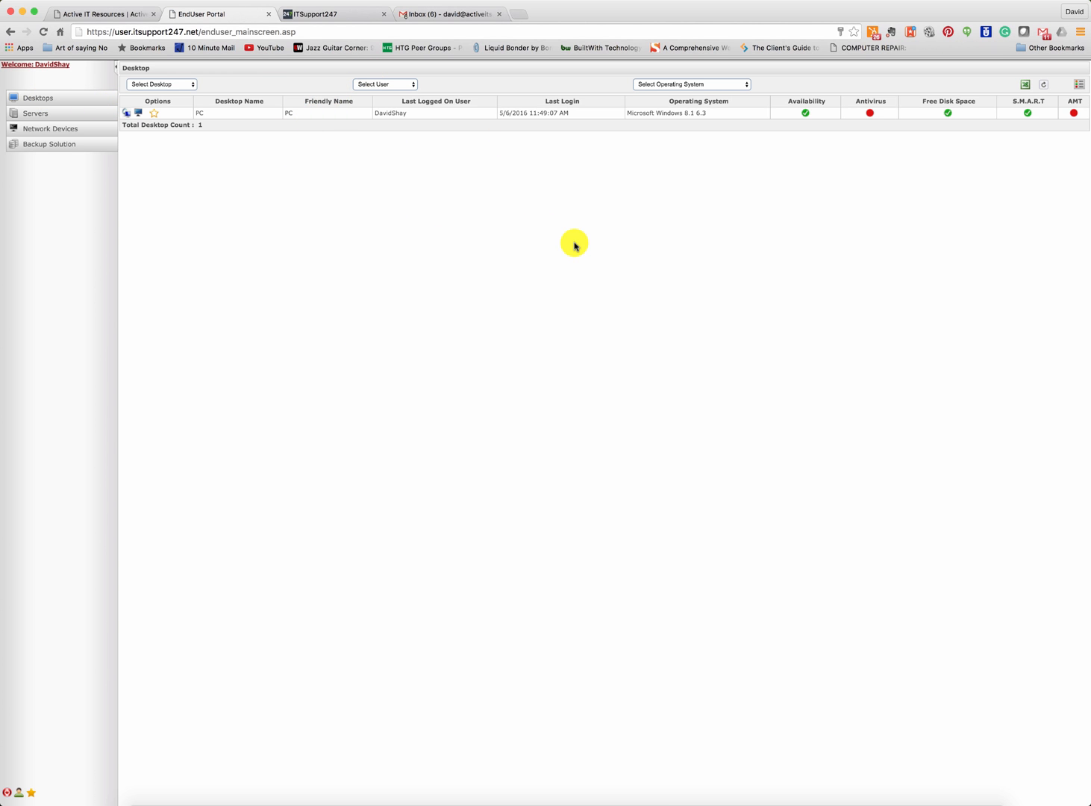
mouse_move(293, 343)
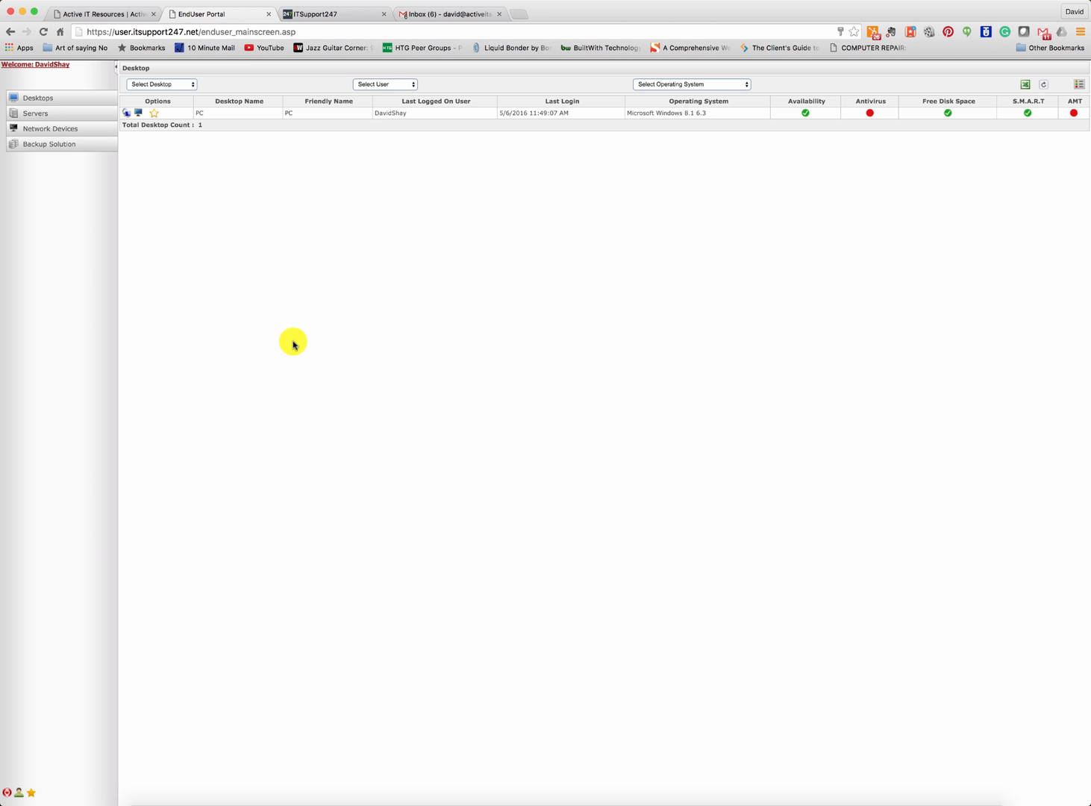
mouse_move(274, 164)
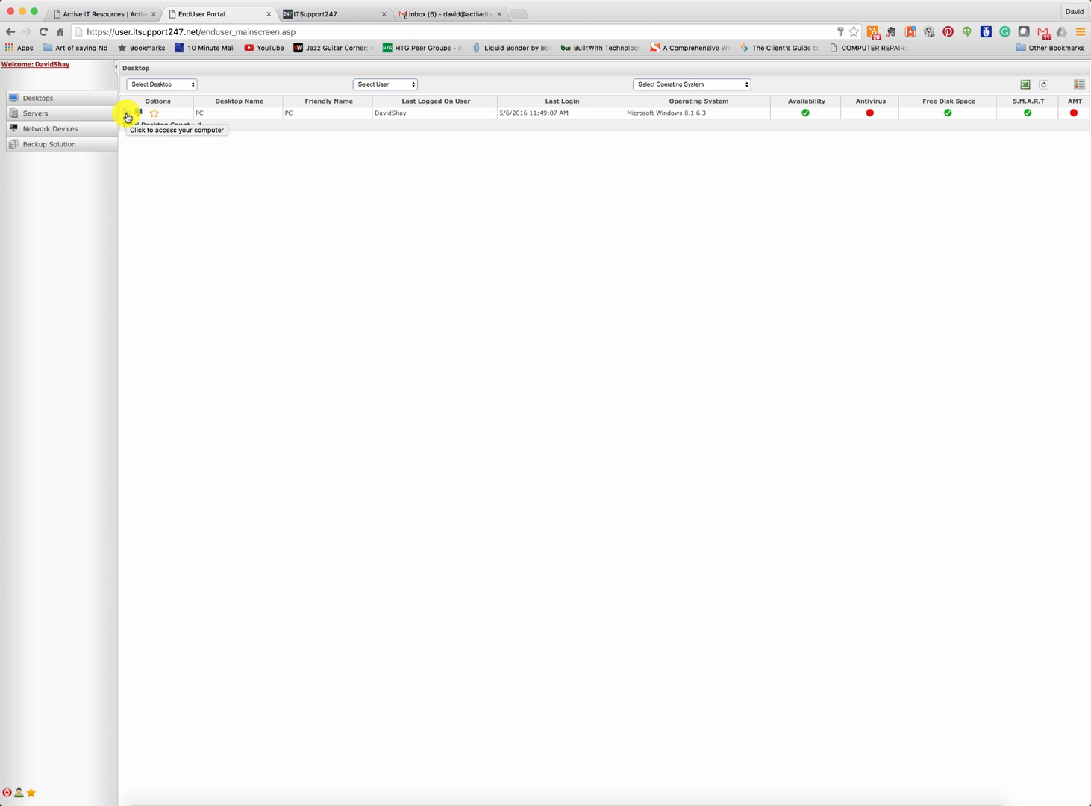
left_click(128, 113)
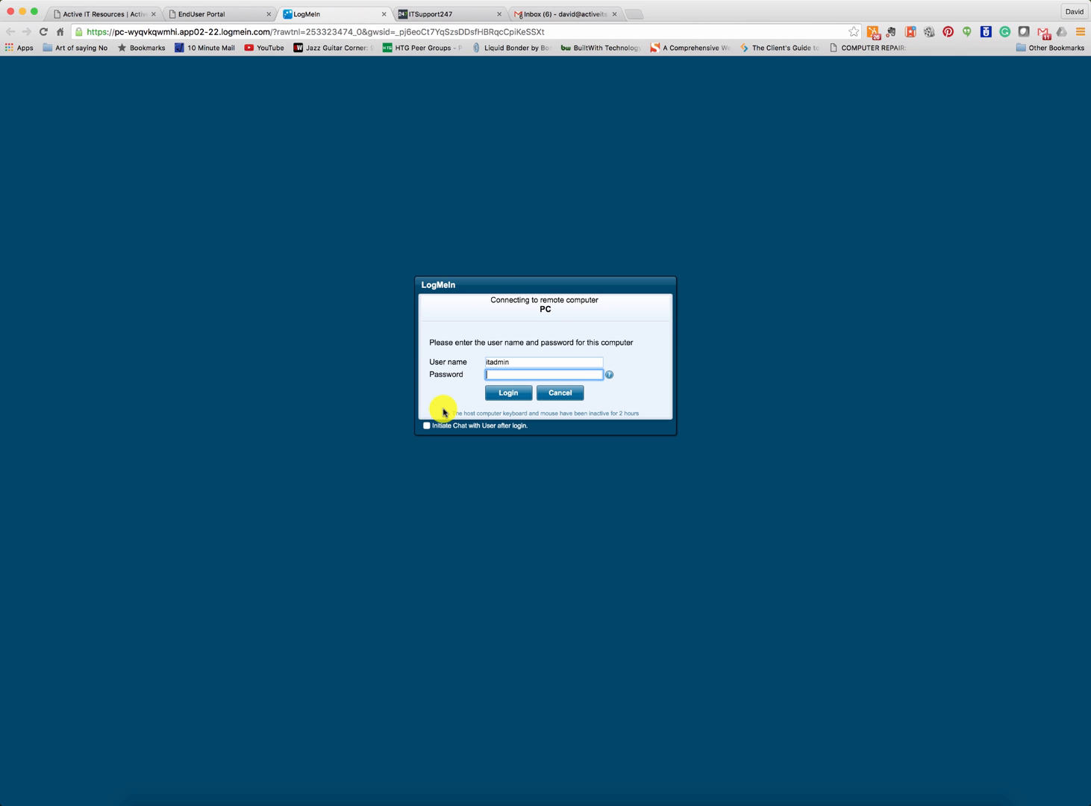
left_click(543, 361)
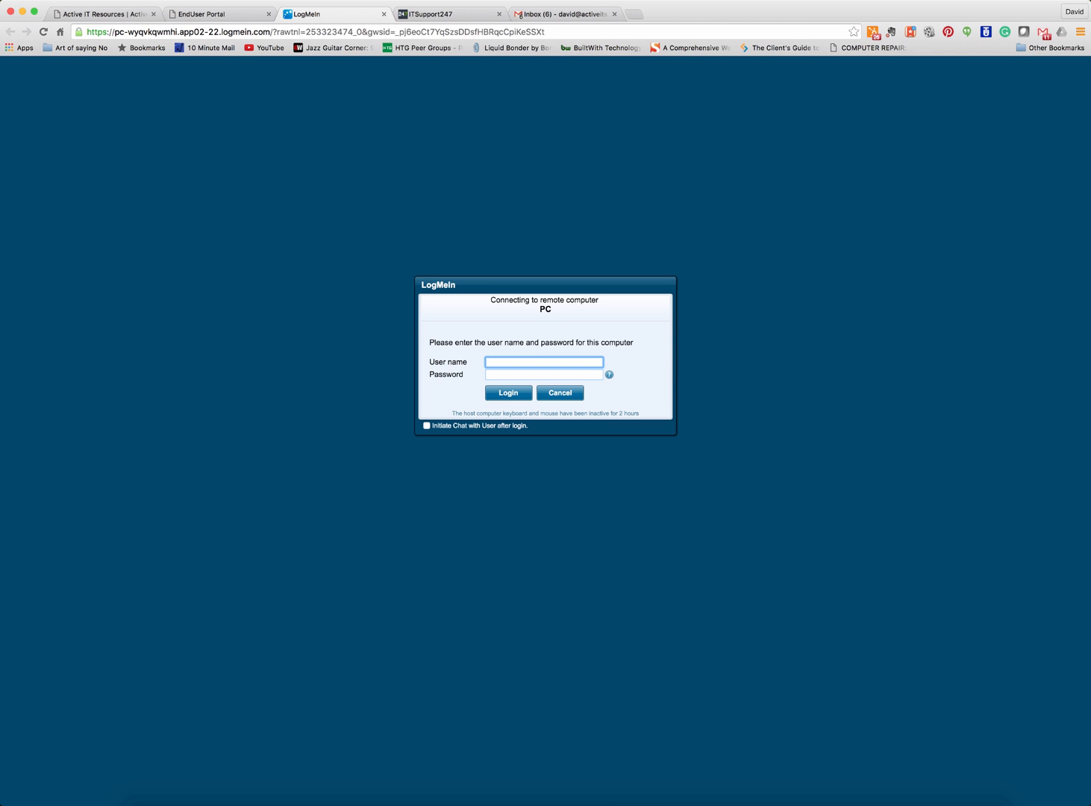
left_click(543, 361)
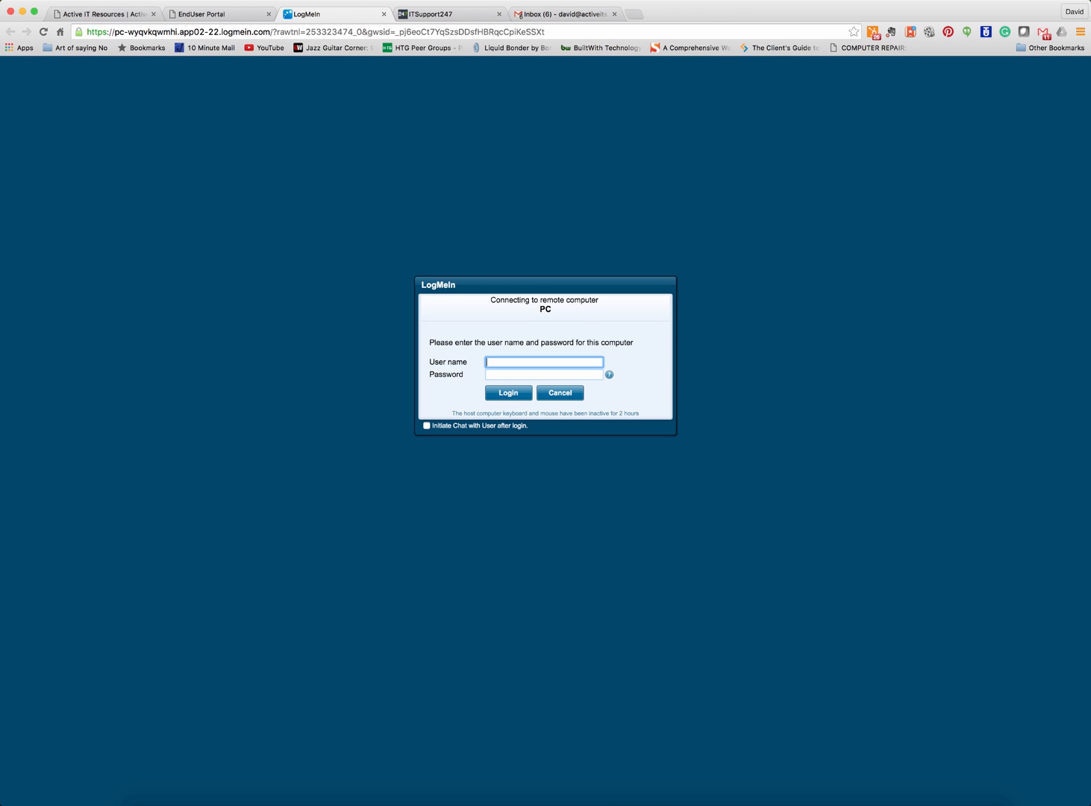
left_click(543, 361)
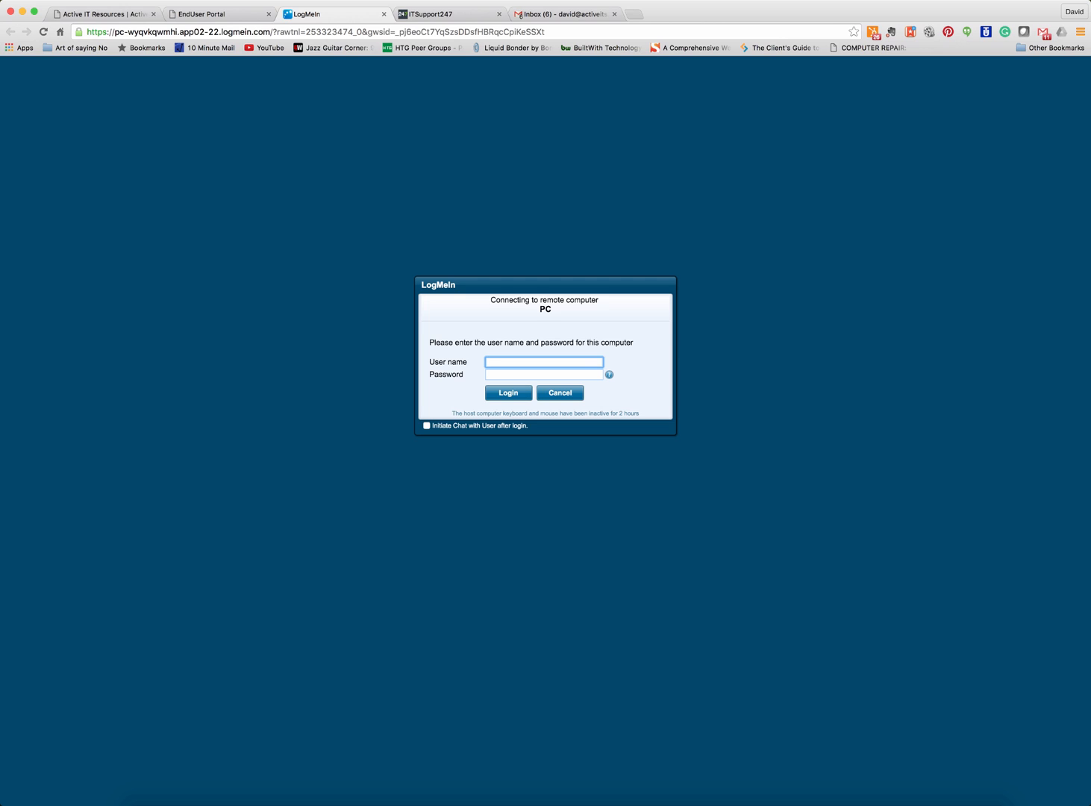
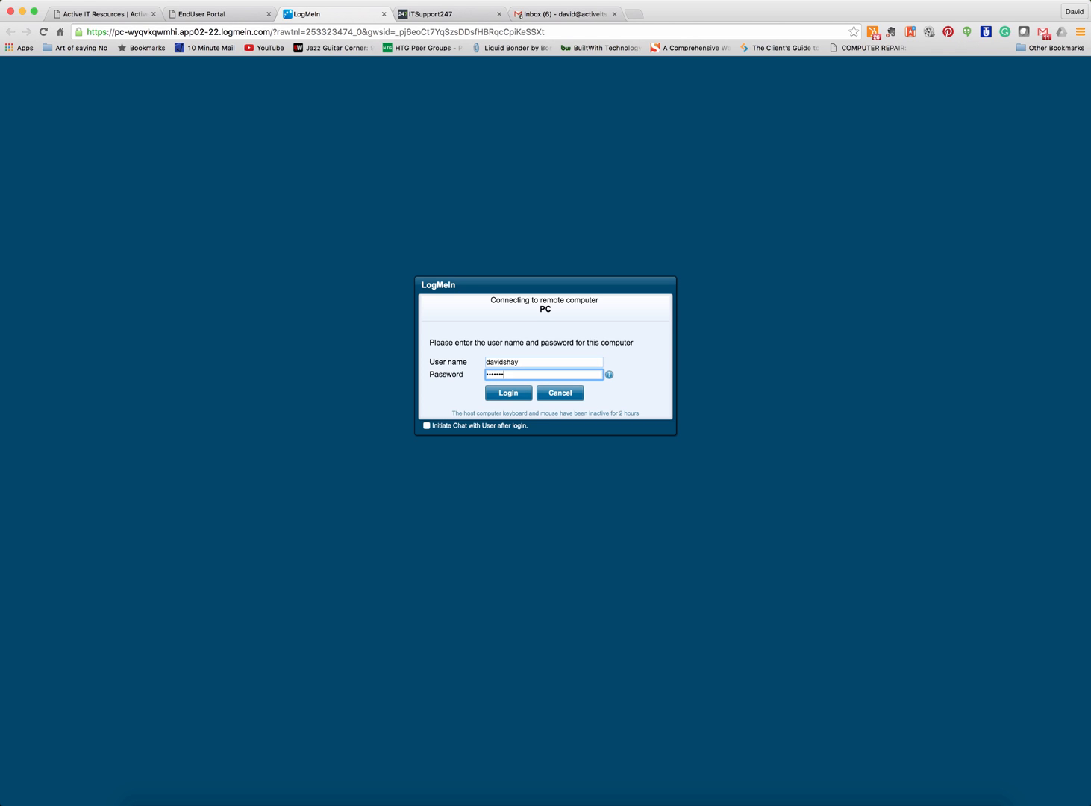
left_click(508, 392)
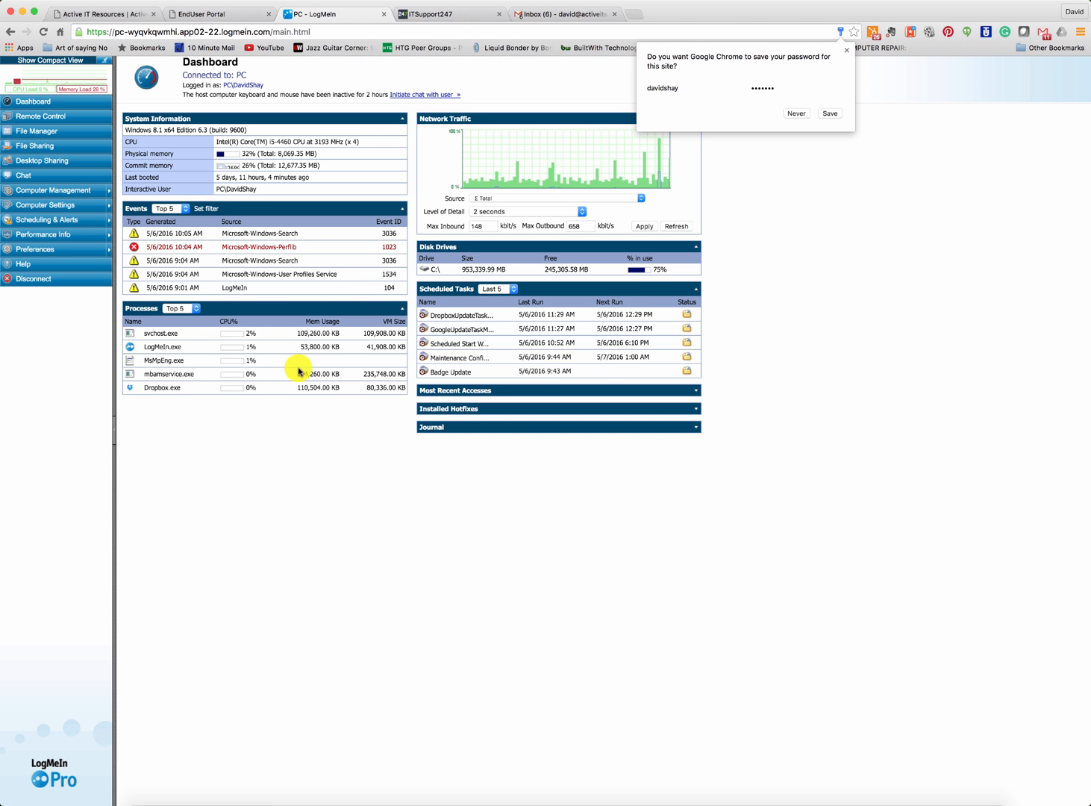
mouse_move(265, 274)
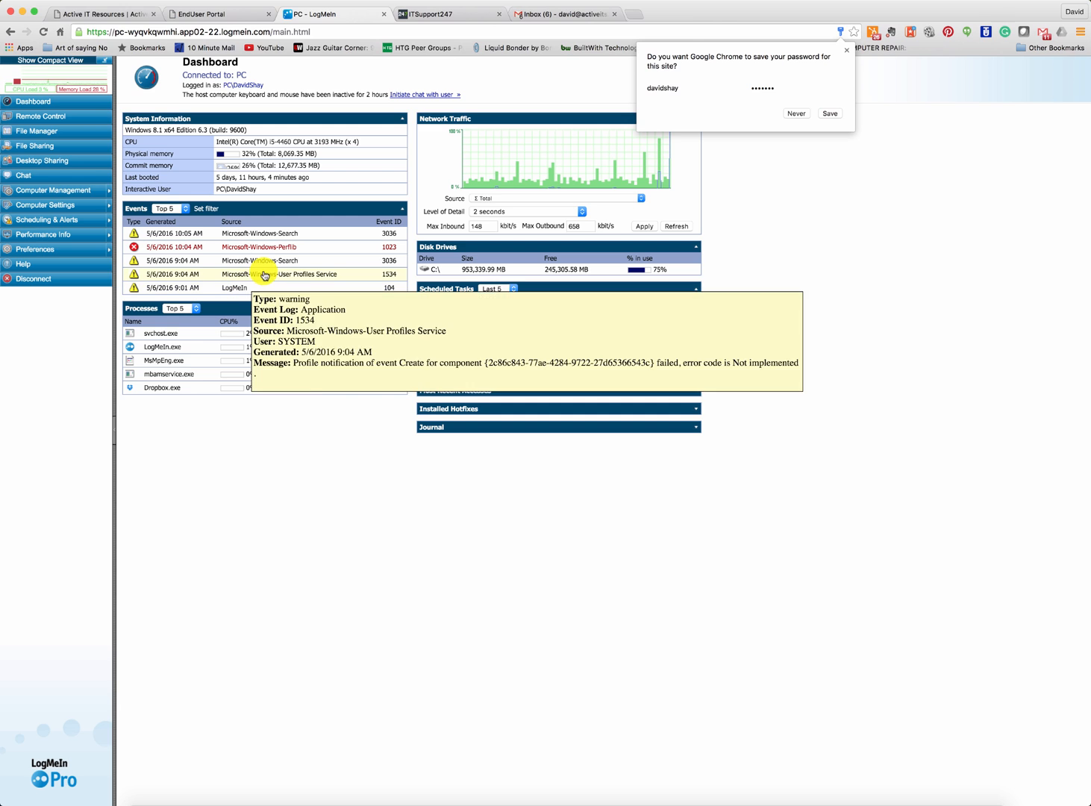
mouse_move(201, 102)
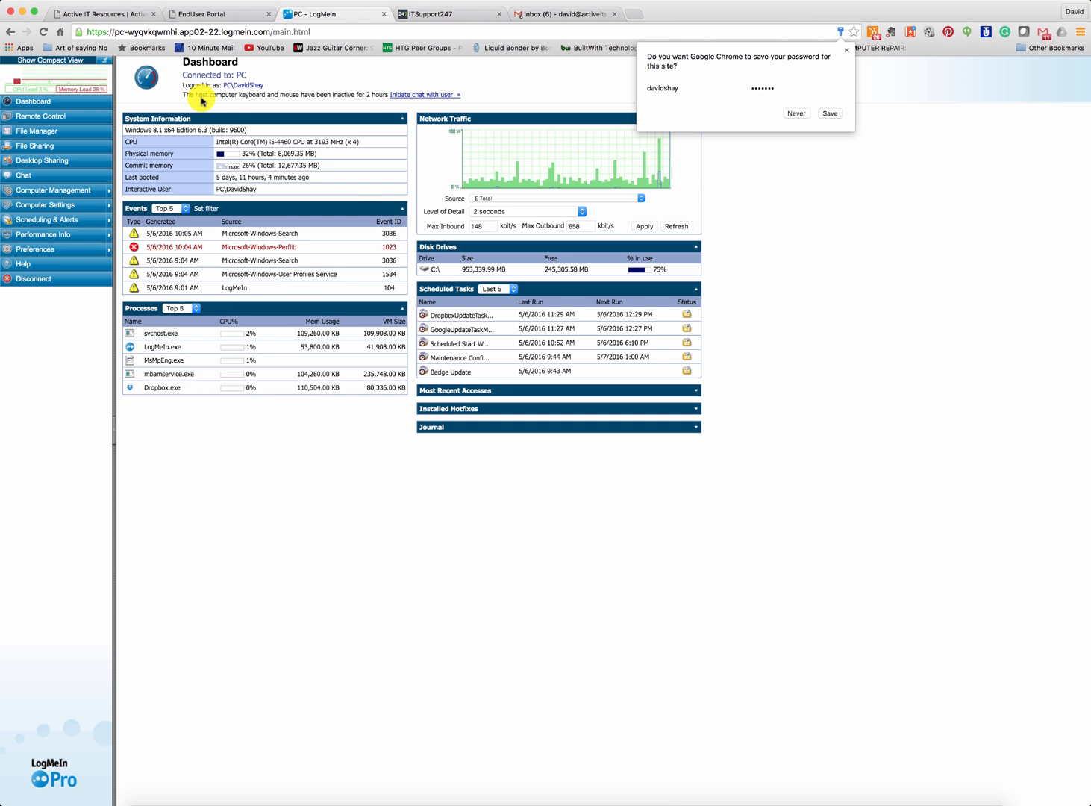
mouse_move(608, 603)
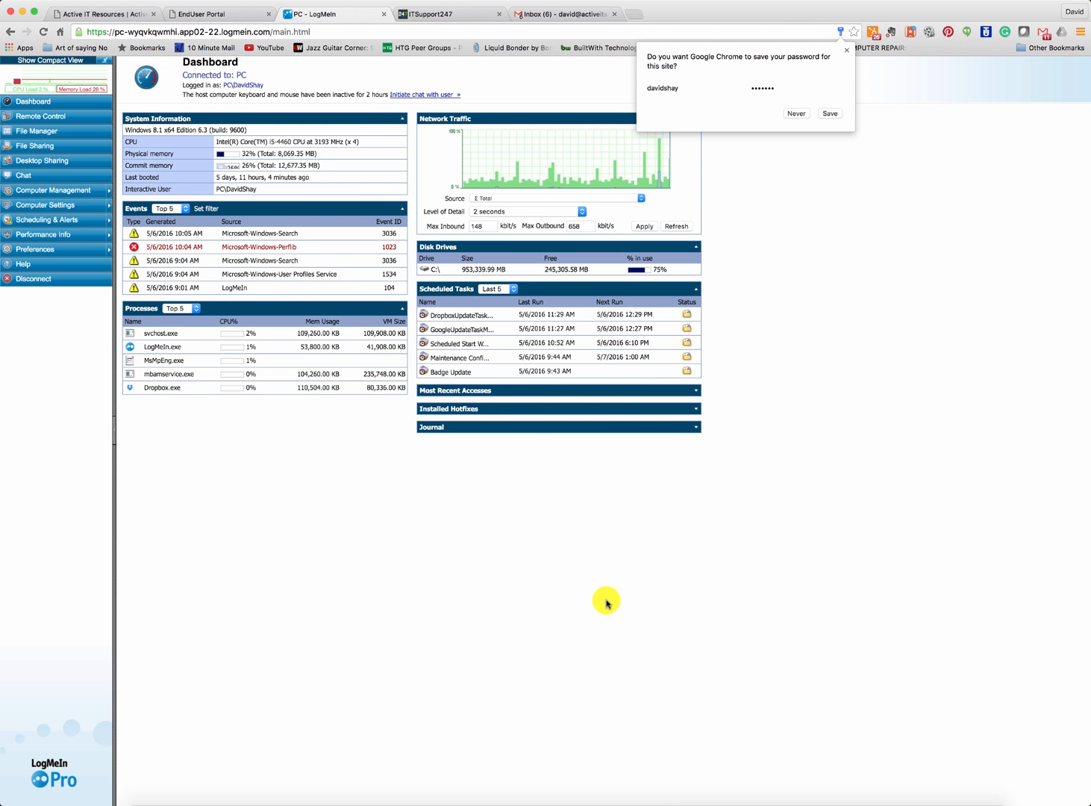
left_click(796, 113)
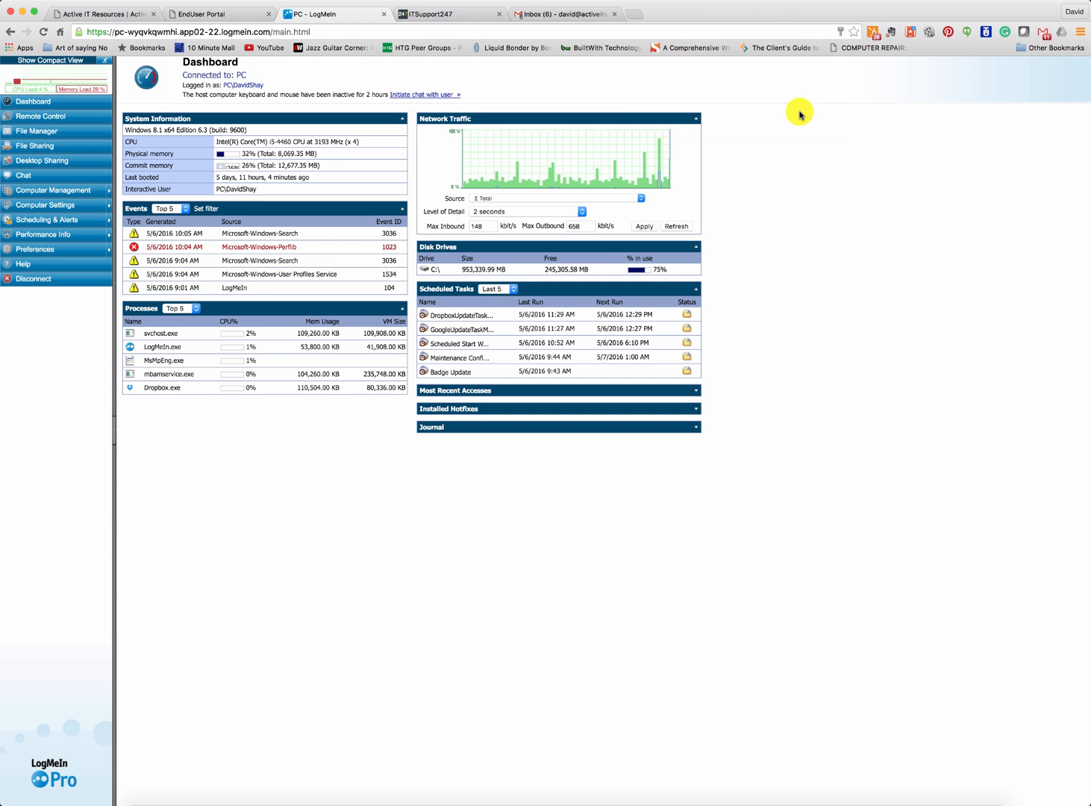
mouse_move(685, 558)
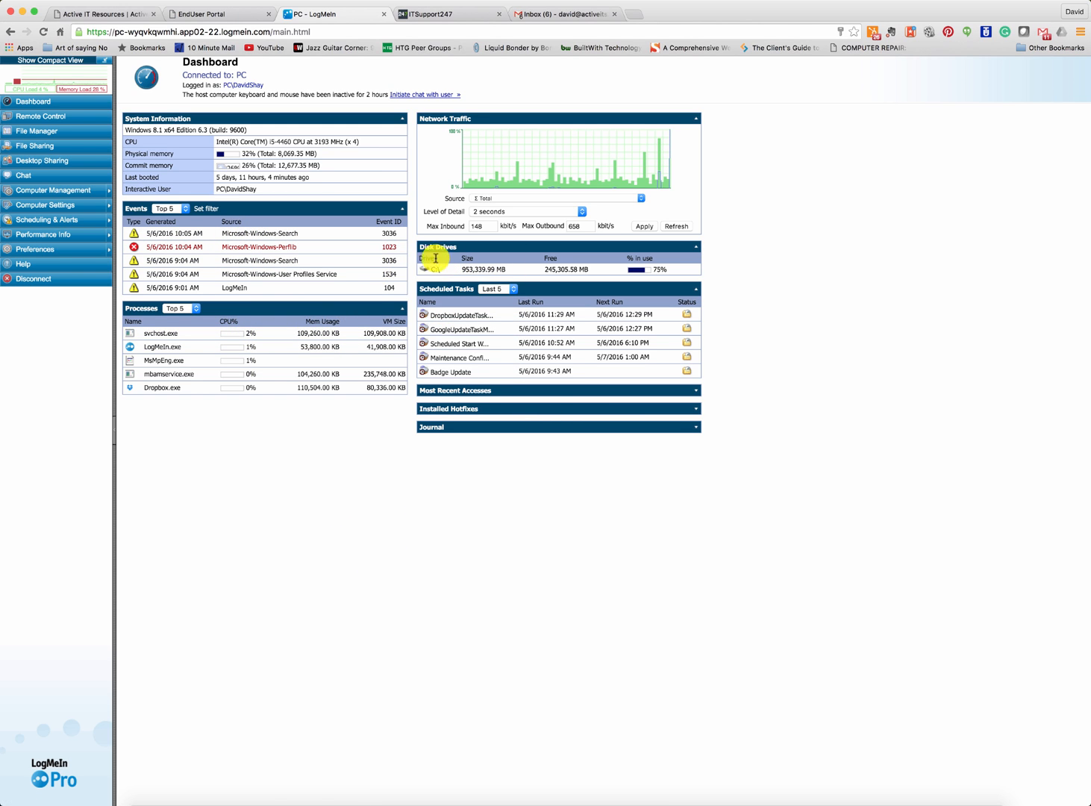
mouse_move(548, 188)
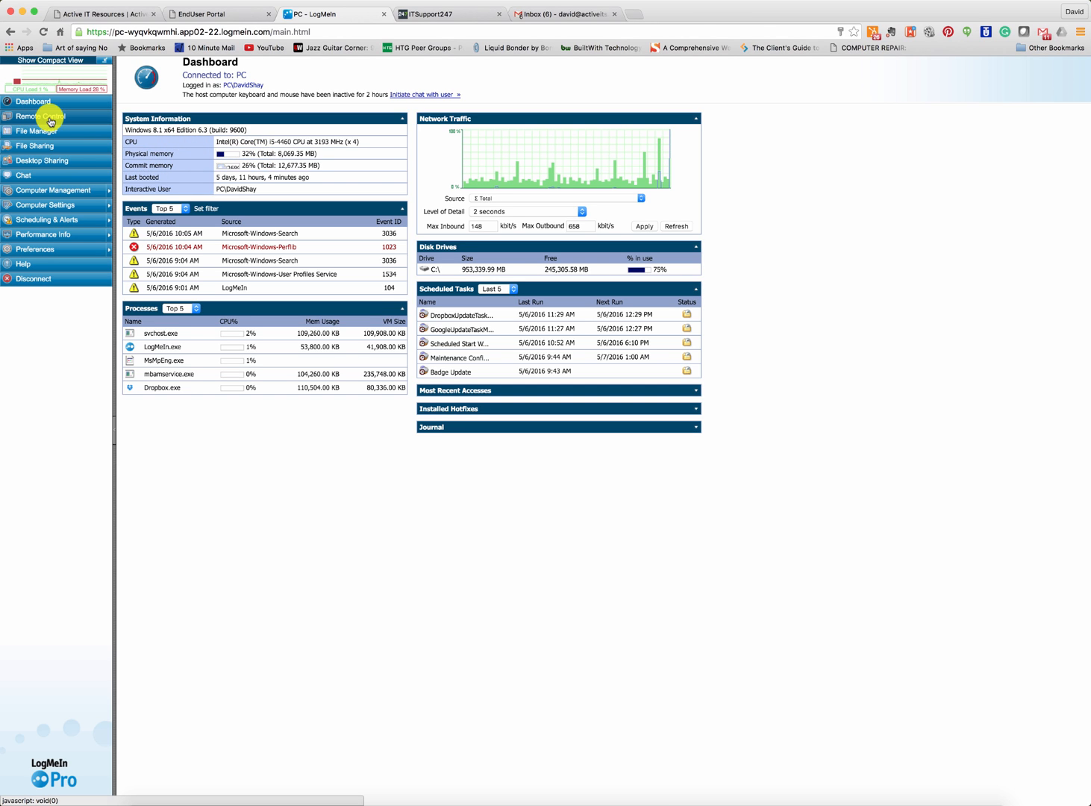
mouse_move(36, 131)
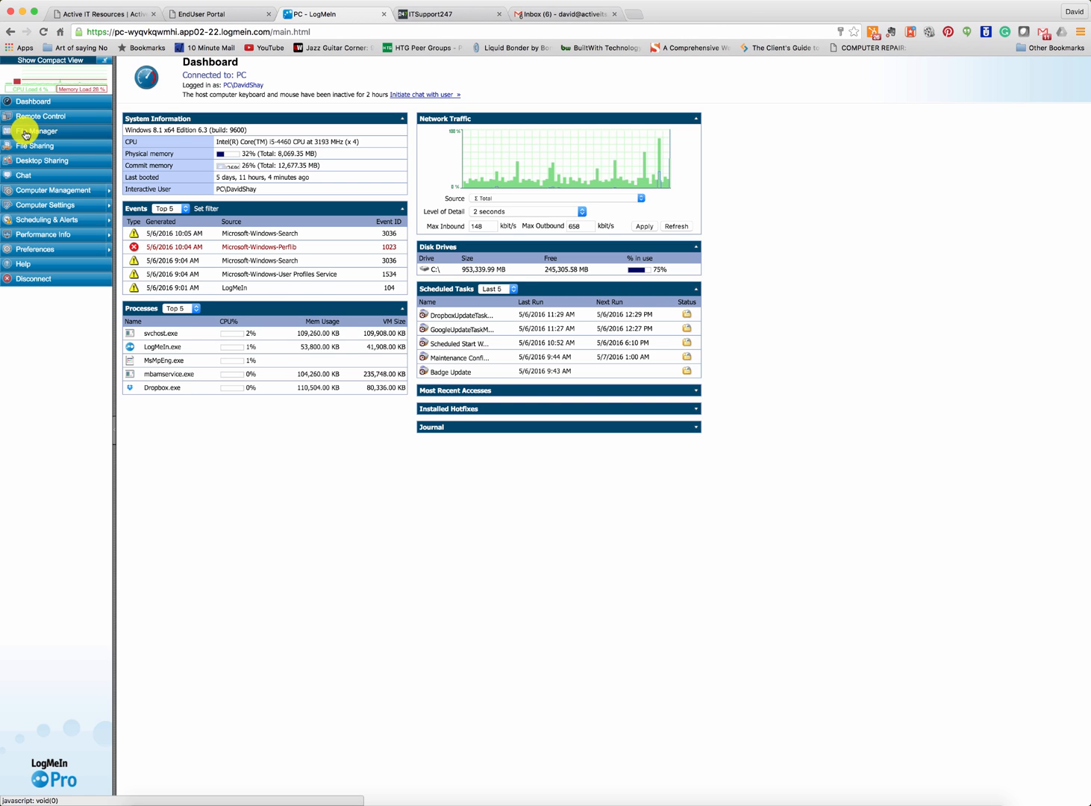
mouse_move(36, 147)
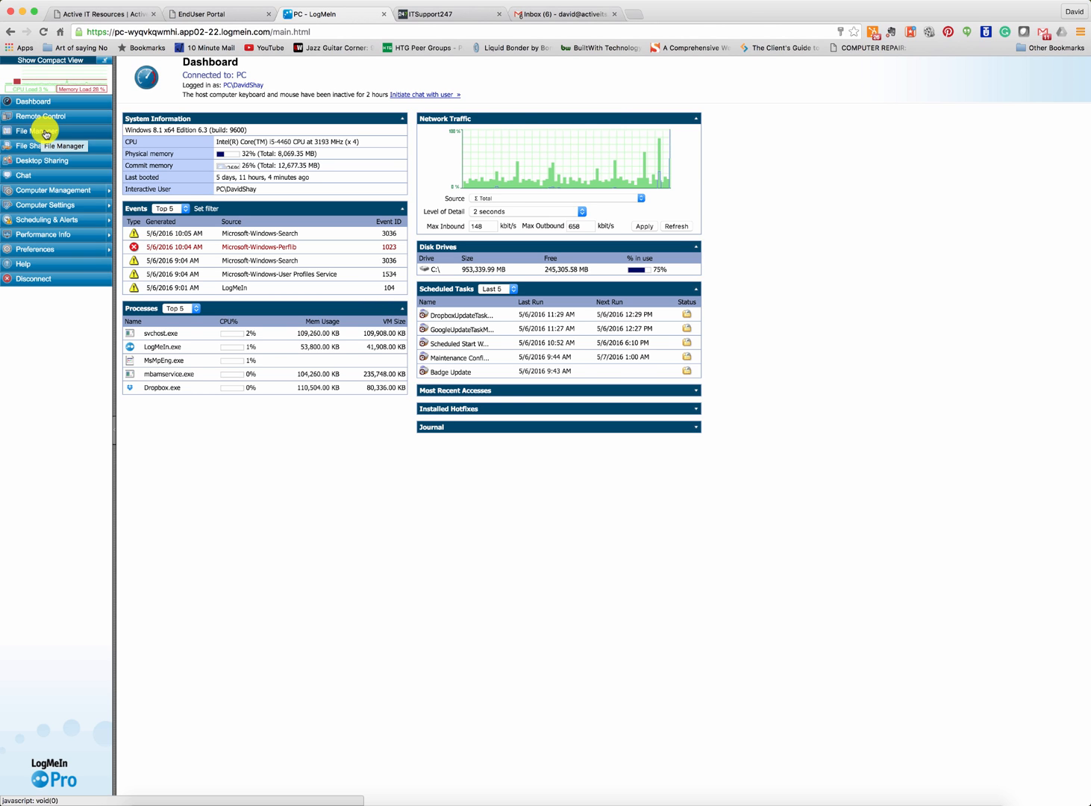
mouse_move(58, 393)
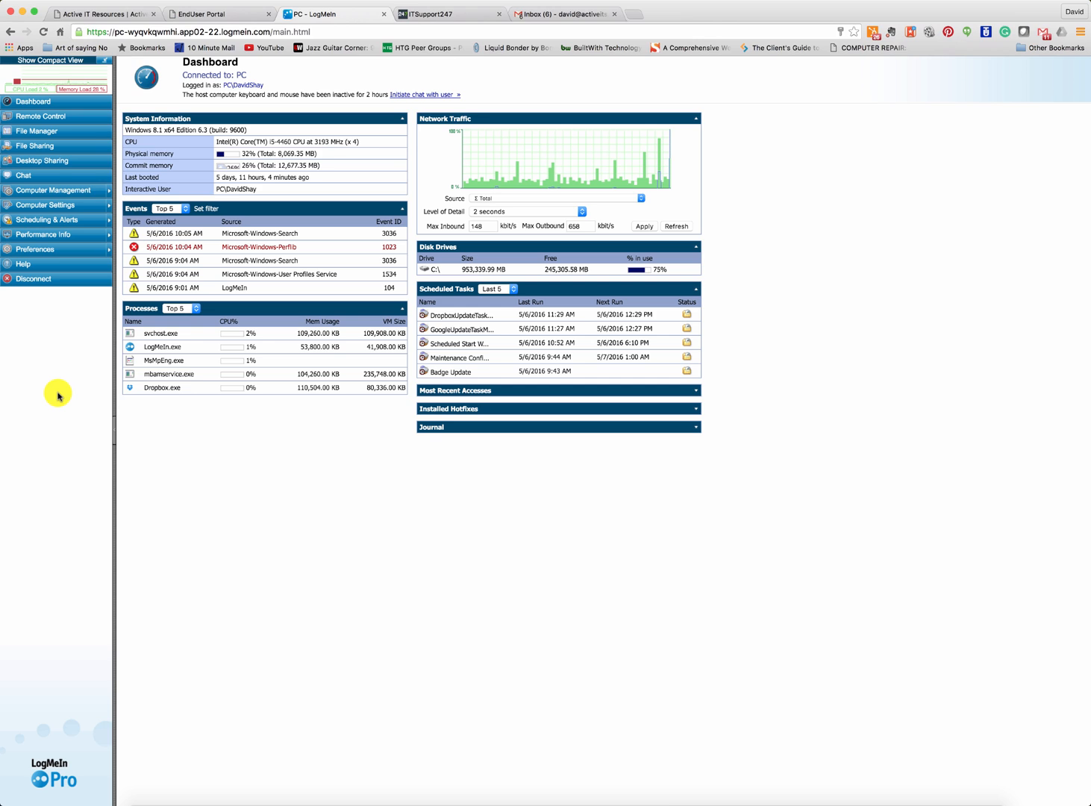
mouse_move(61, 337)
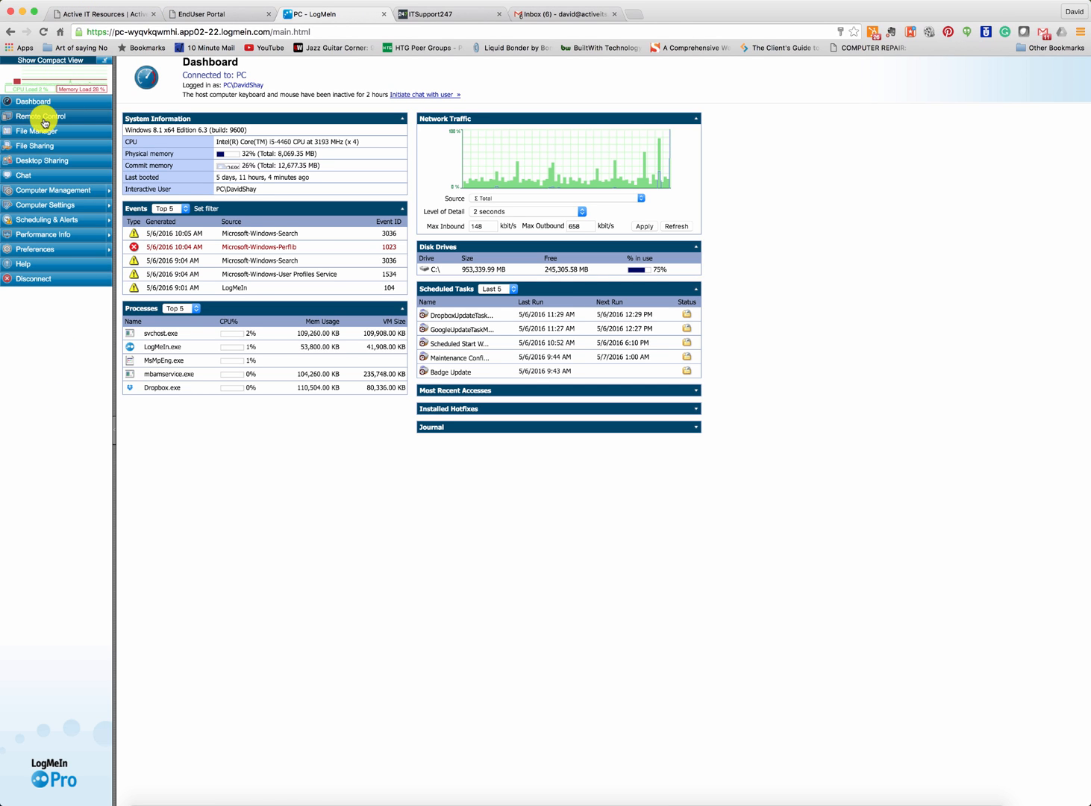
mouse_move(40, 117)
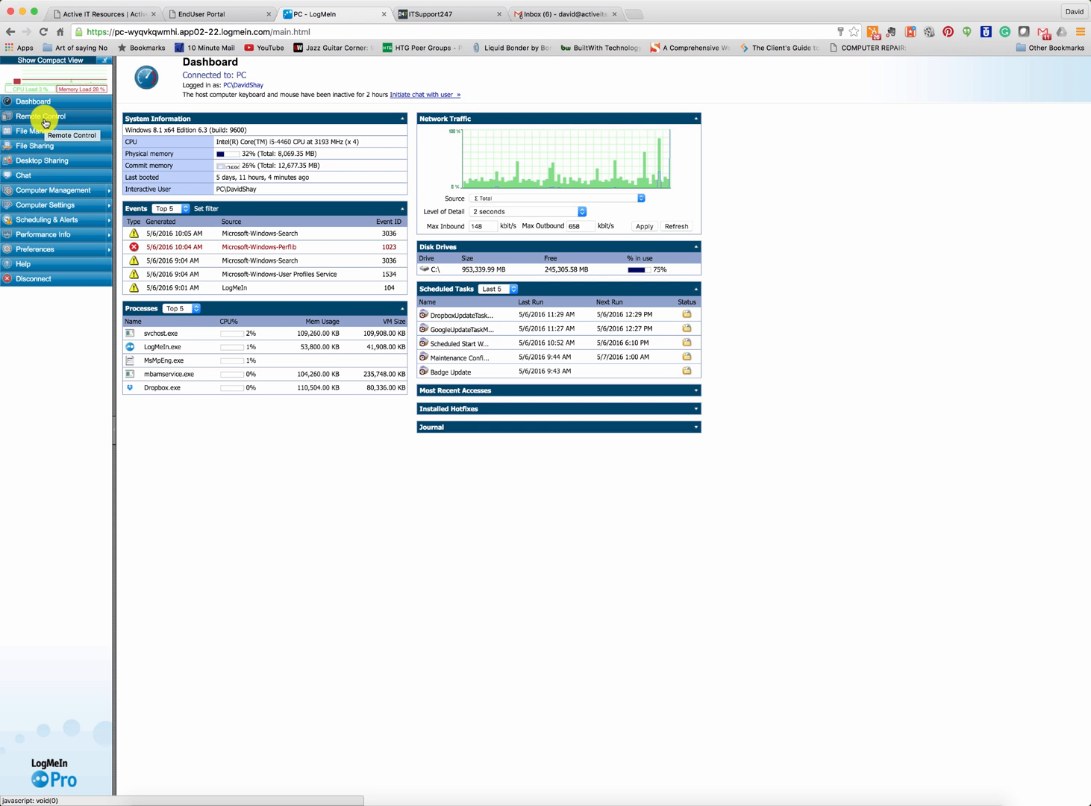
Step: Start a Remote Control session to the office PC and allow the LogMeIn Client to launch
left_click(40, 116)
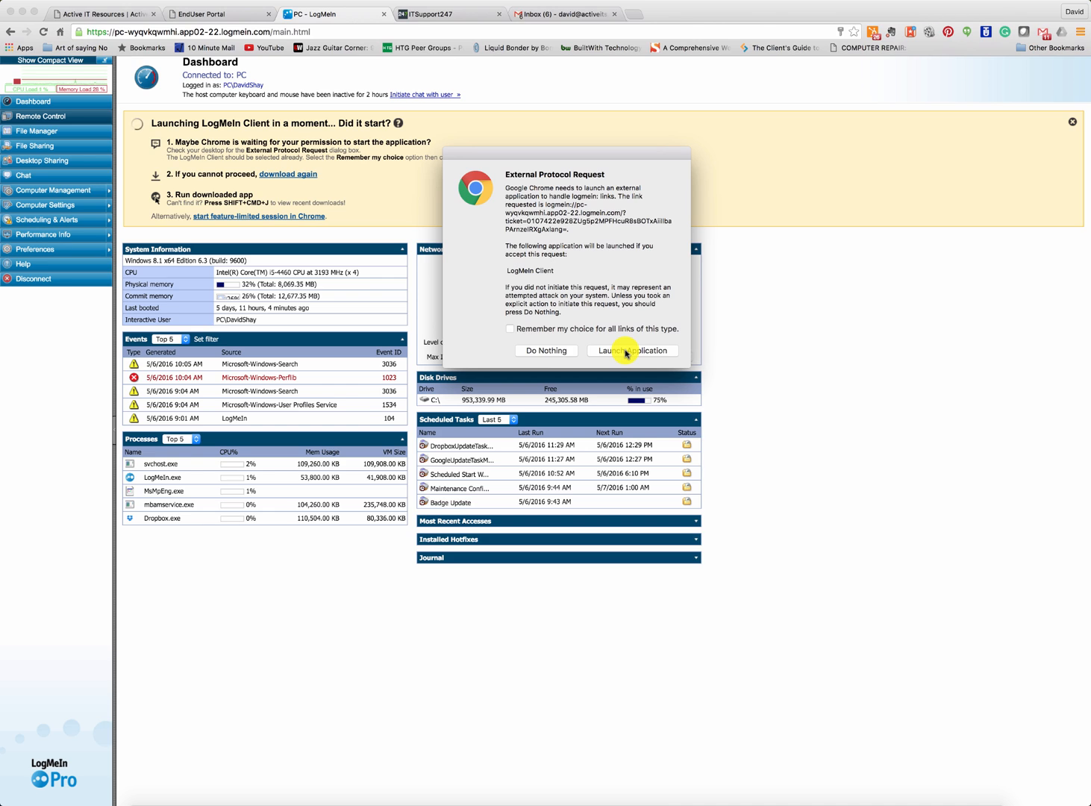
mouse_move(418, 179)
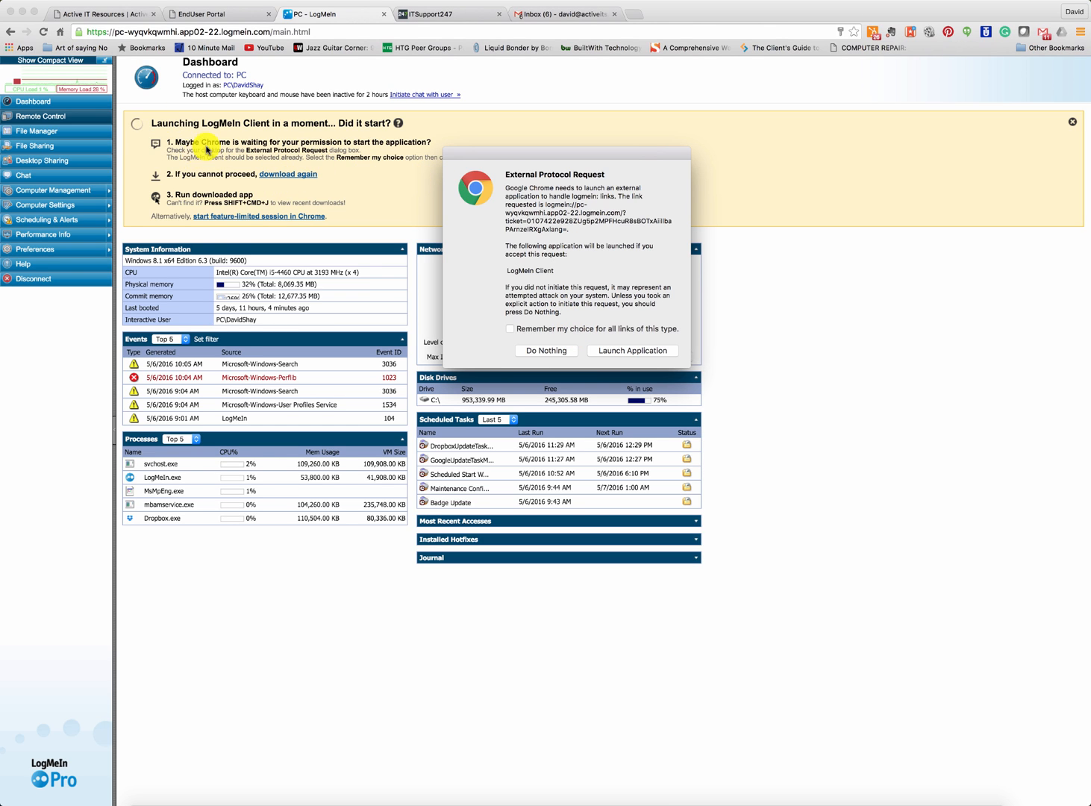
mouse_move(709, 337)
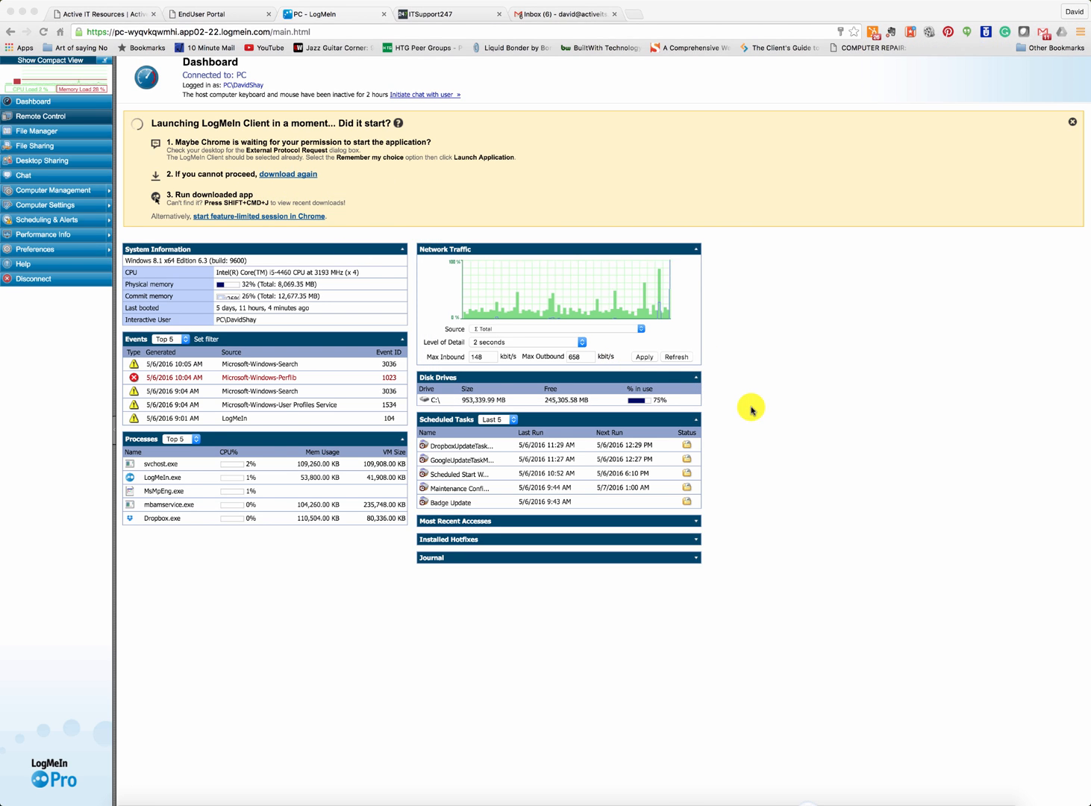
left_click(41, 116)
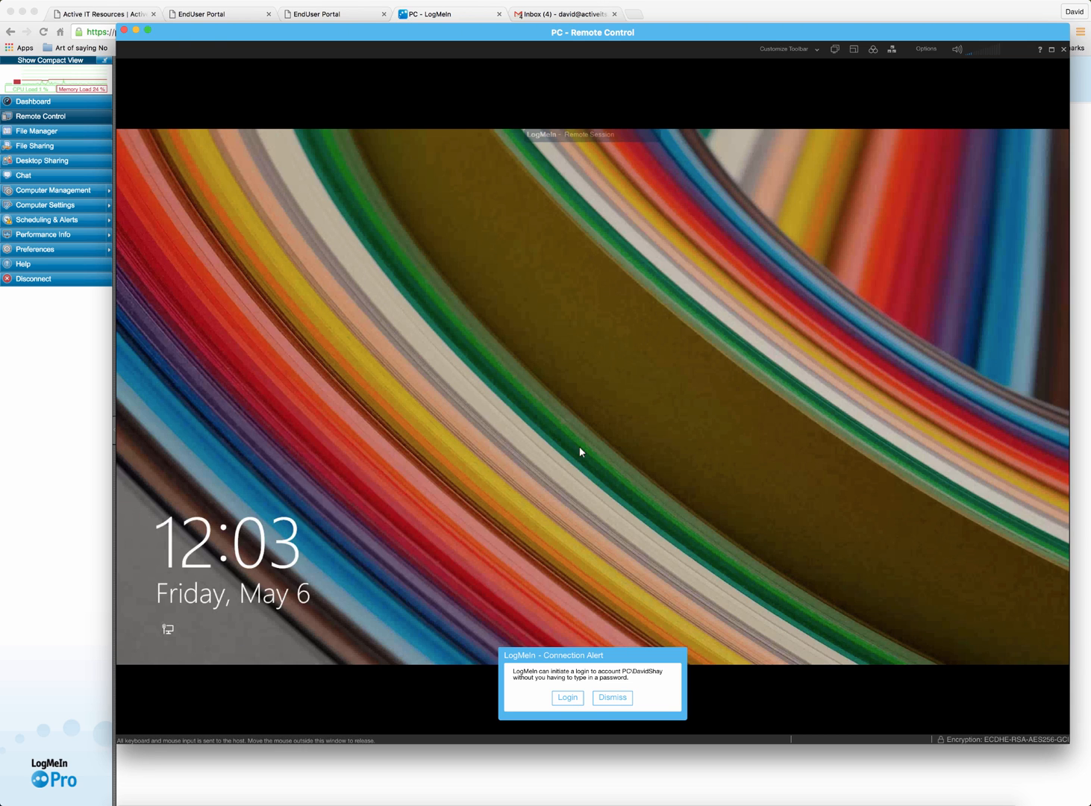
Step: Log in to the office PC's account from the lock screen via the Connection Alert
left_click(567, 697)
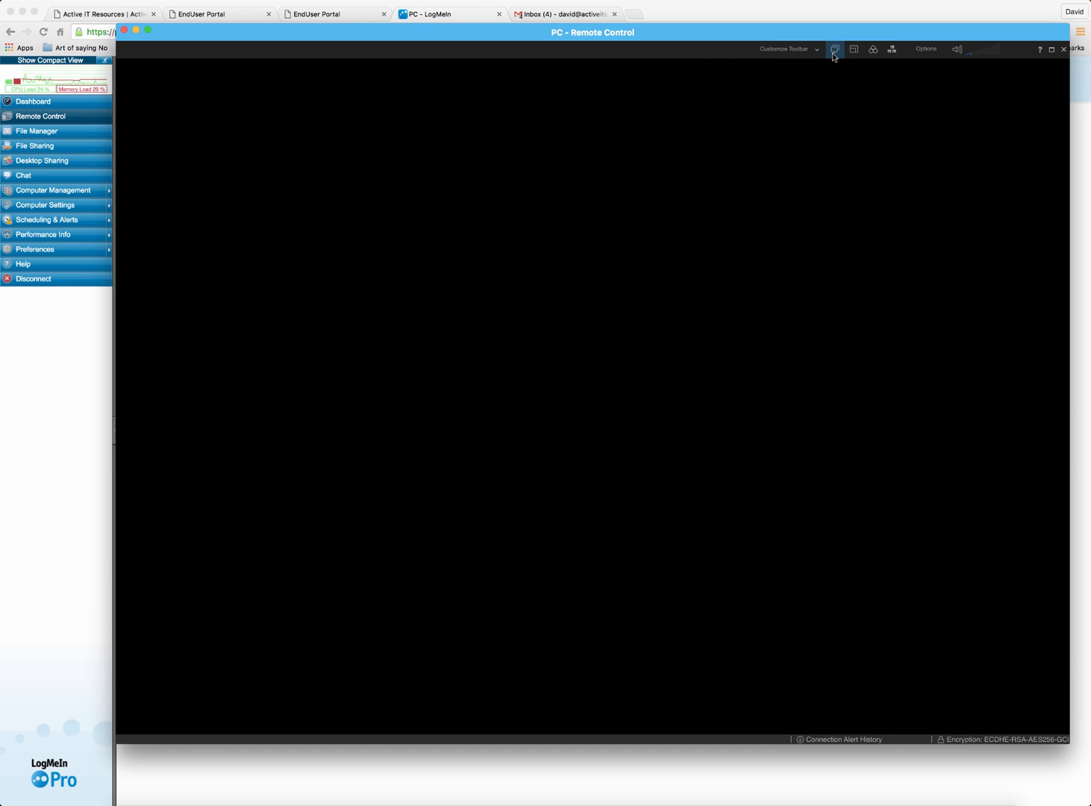
Step: Enable streaming of the office PC's sound to this computer from the Remote Control toolbar
left_click(854, 49)
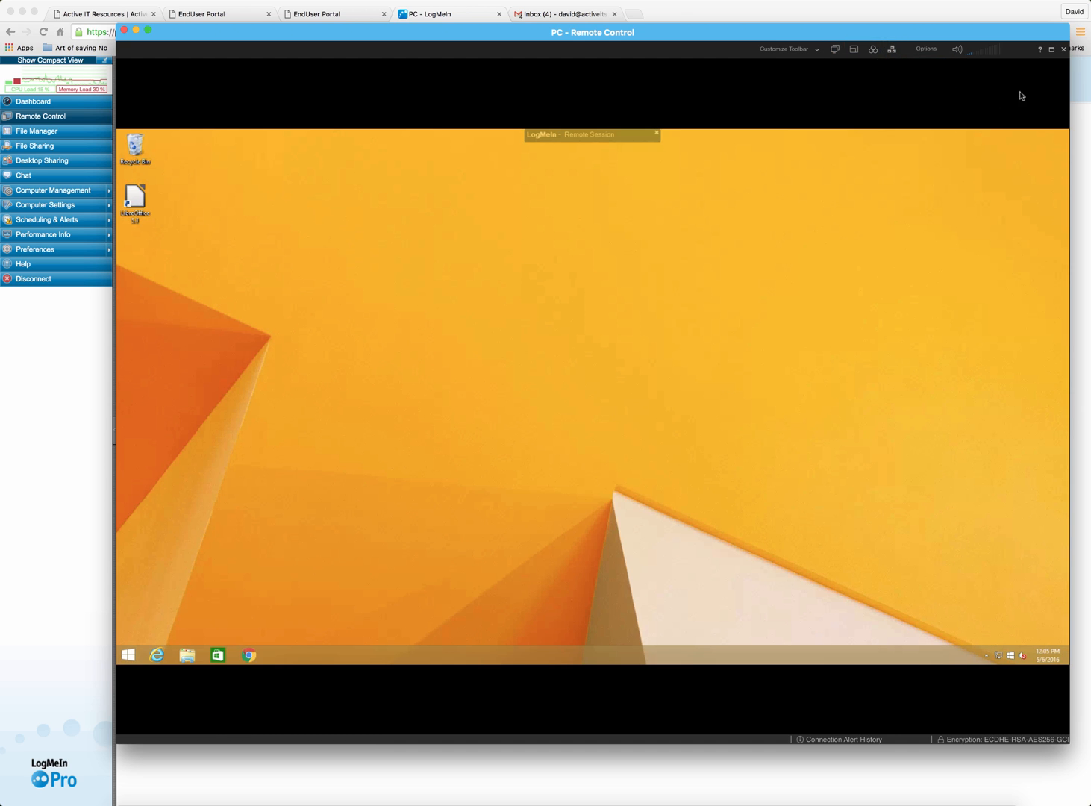
mouse_move(1057, 49)
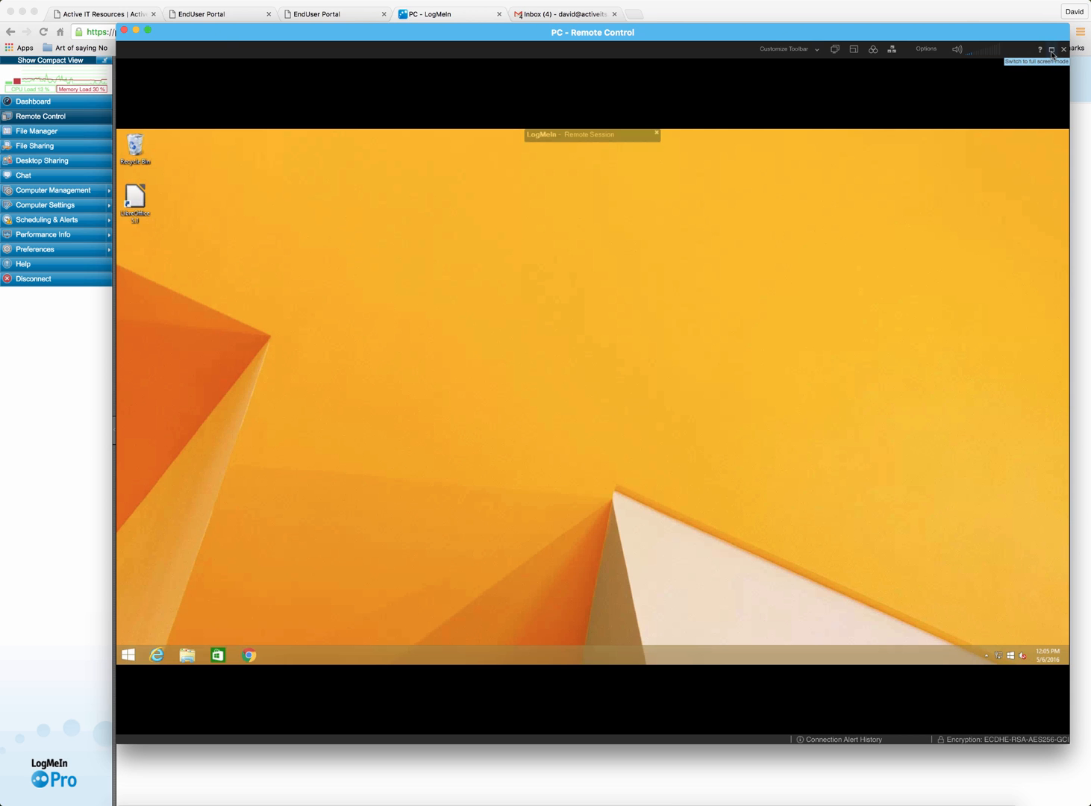
mouse_move(942, 73)
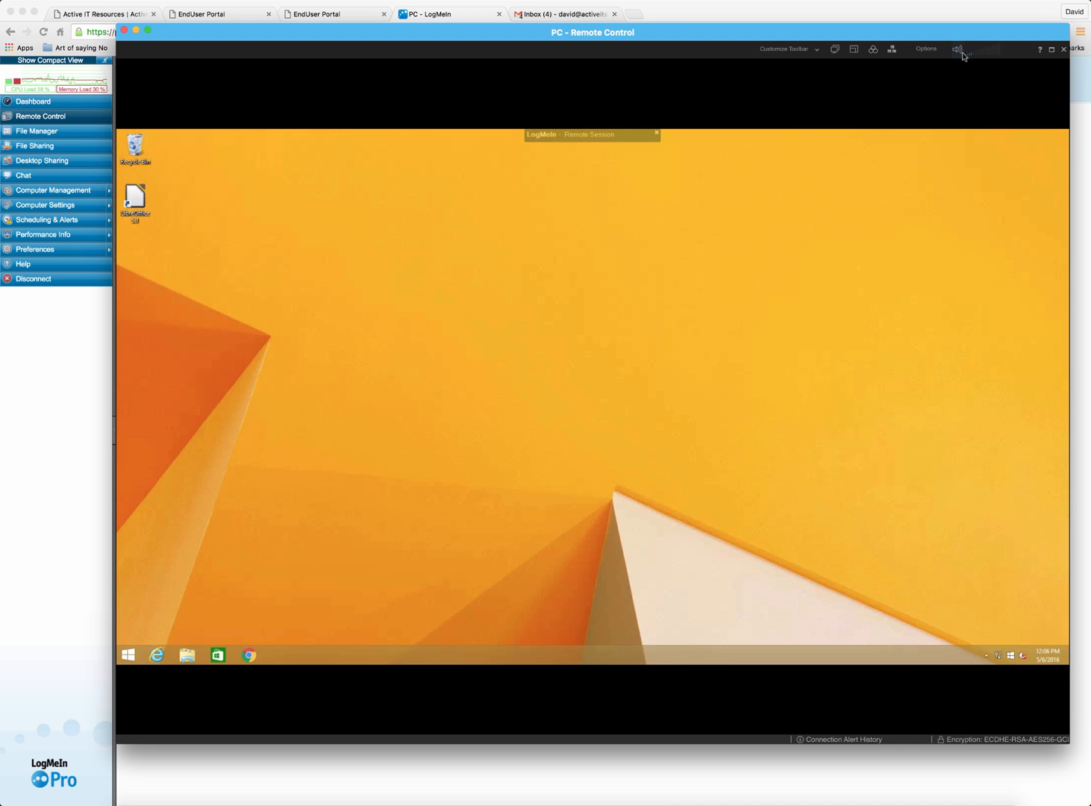
left_click(958, 49)
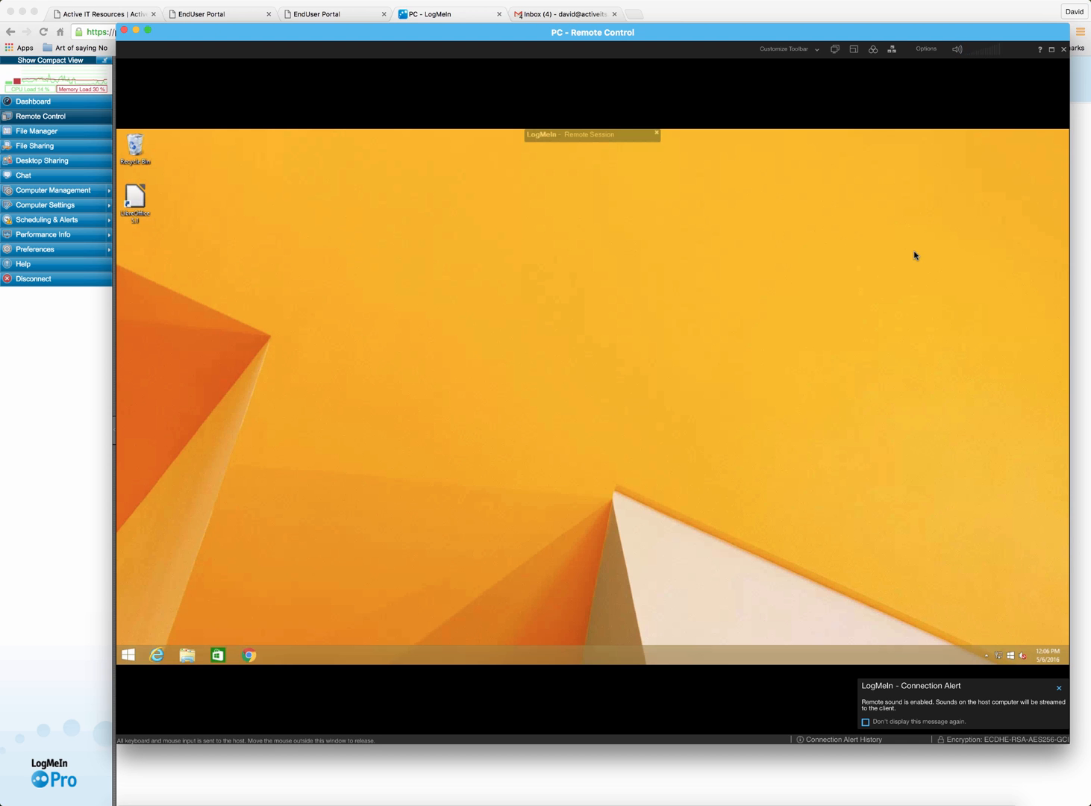
mouse_move(958, 74)
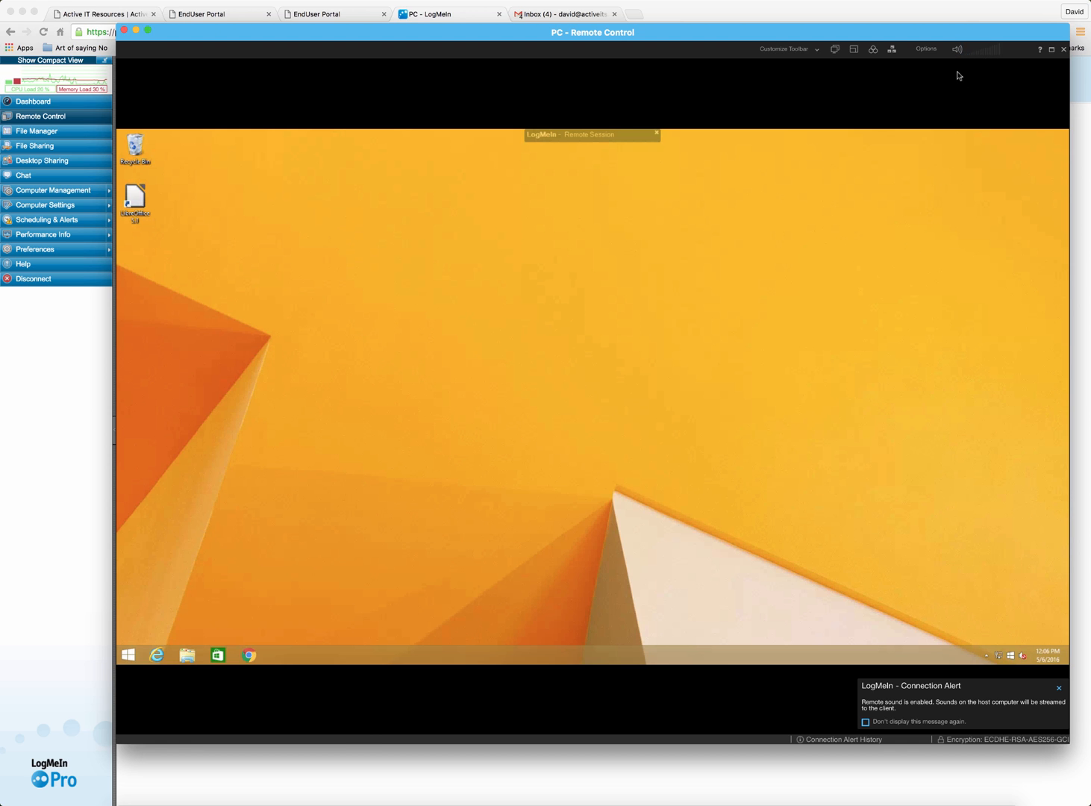
mouse_move(764, 278)
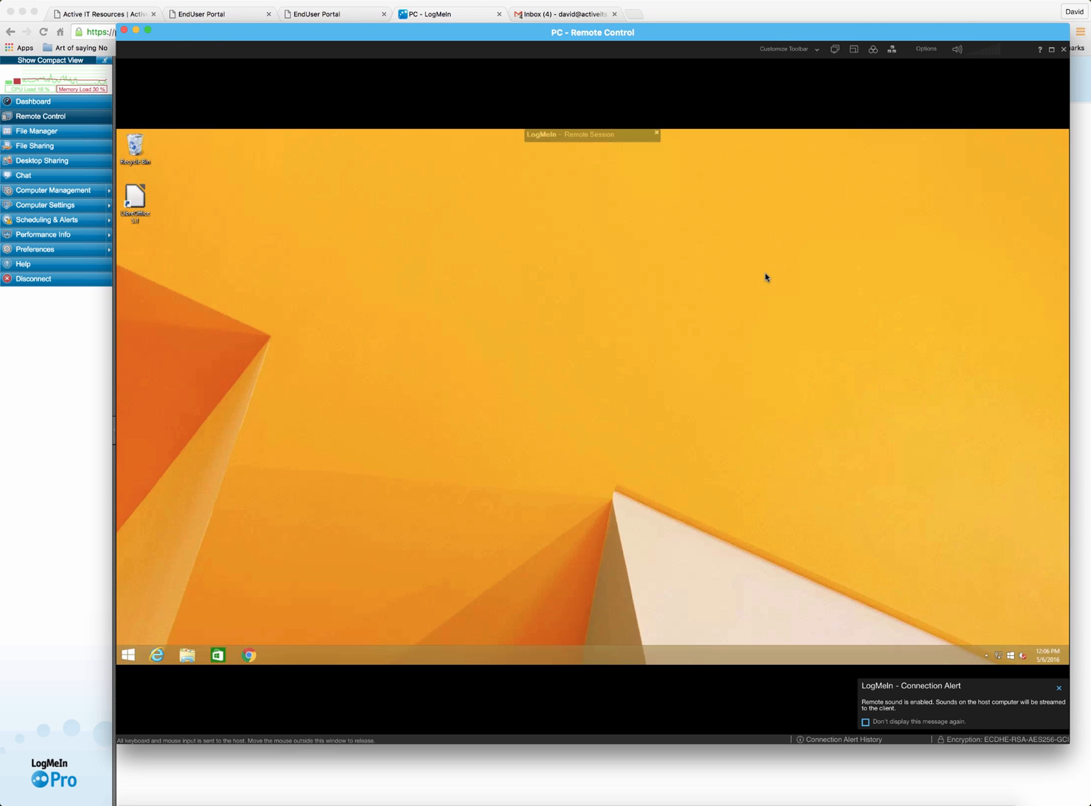
left_click(1058, 686)
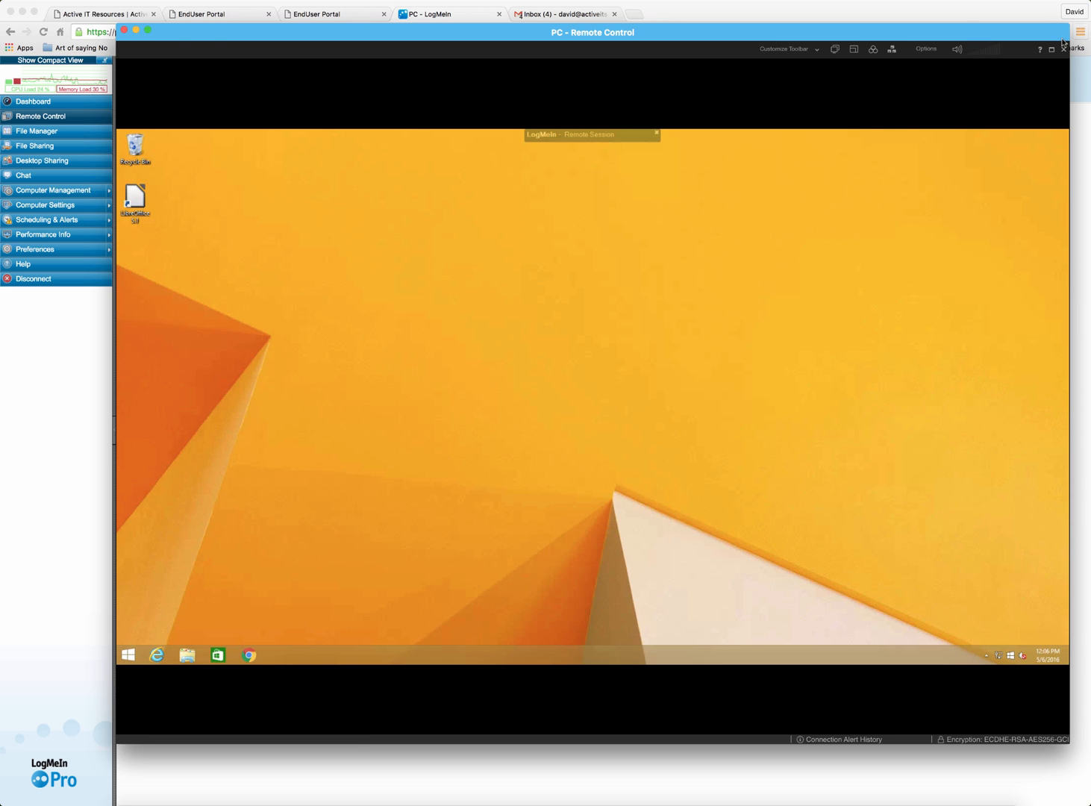
left_click(957, 47)
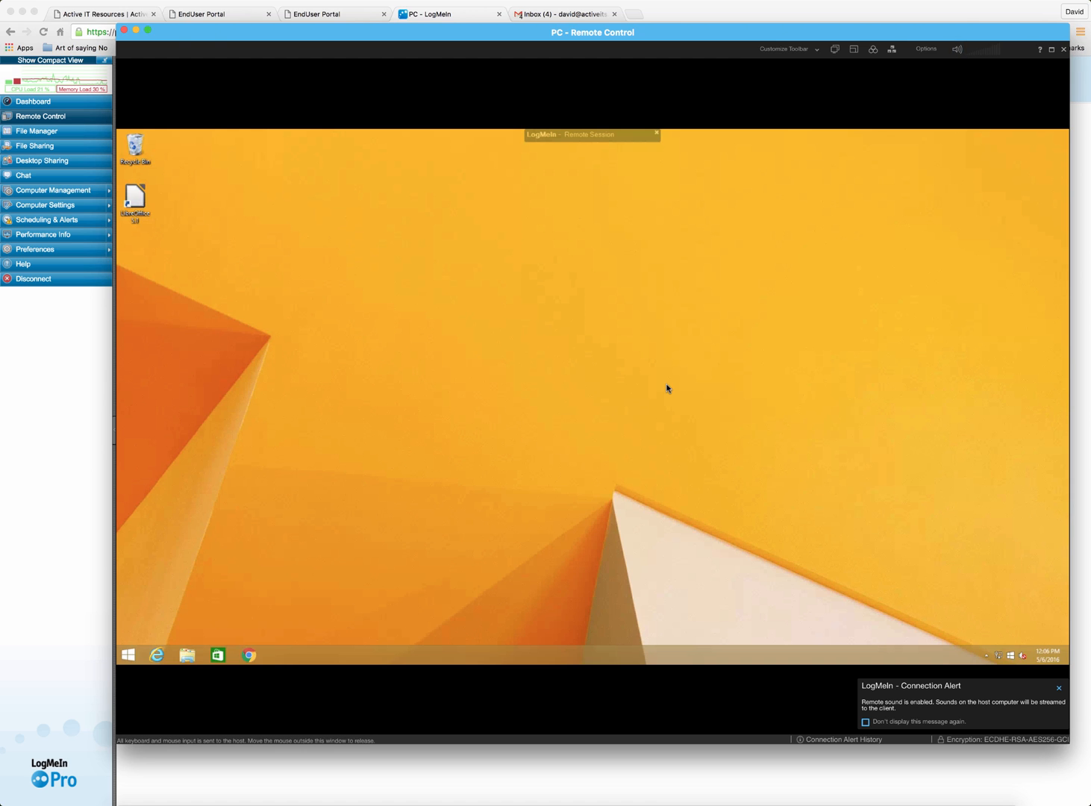
mouse_move(575, 496)
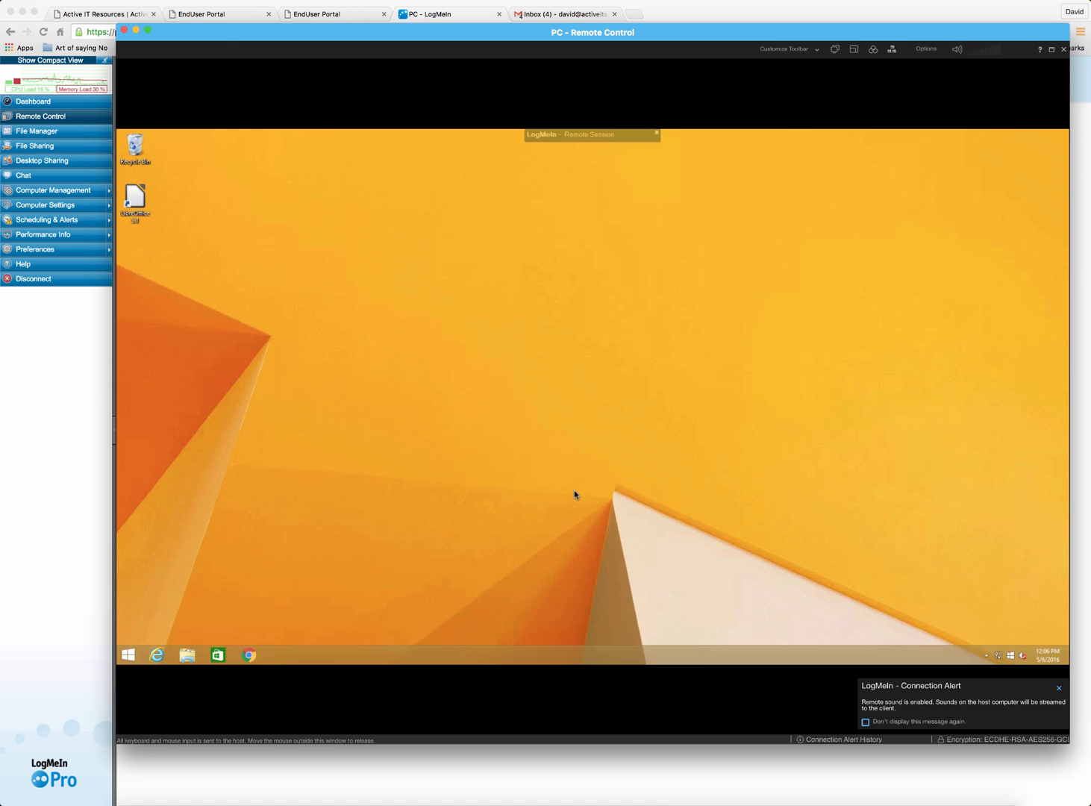
left_click(1060, 687)
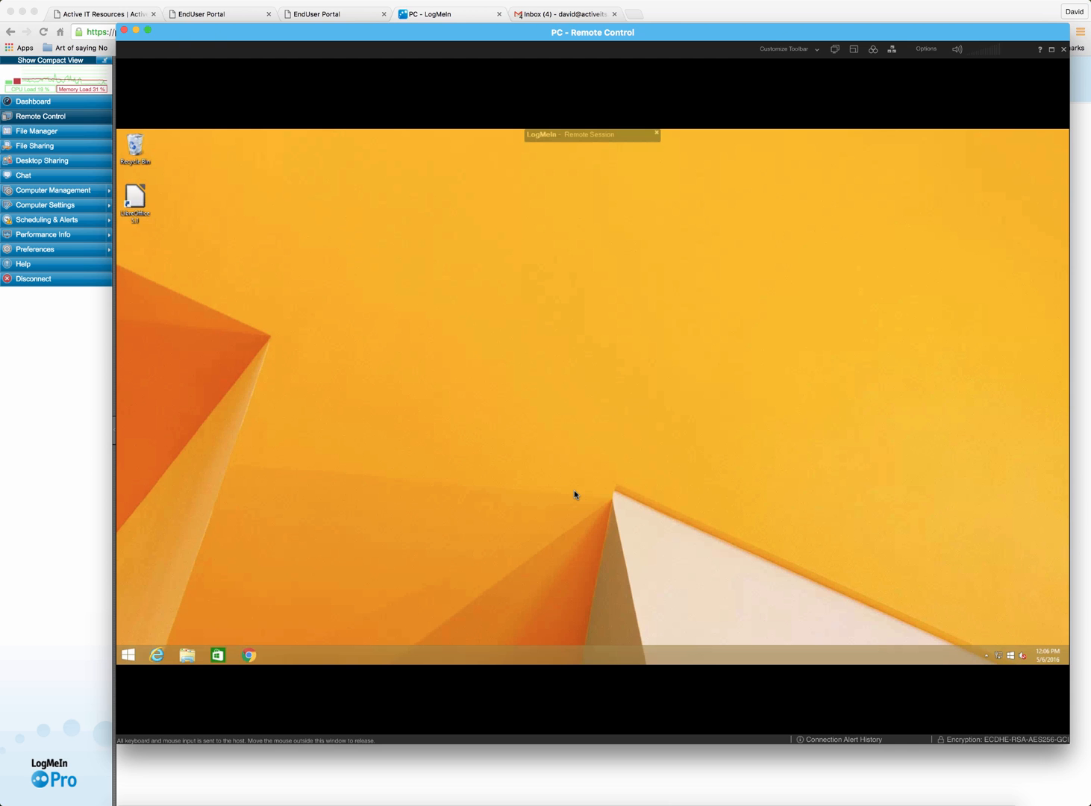
mouse_move(745, 454)
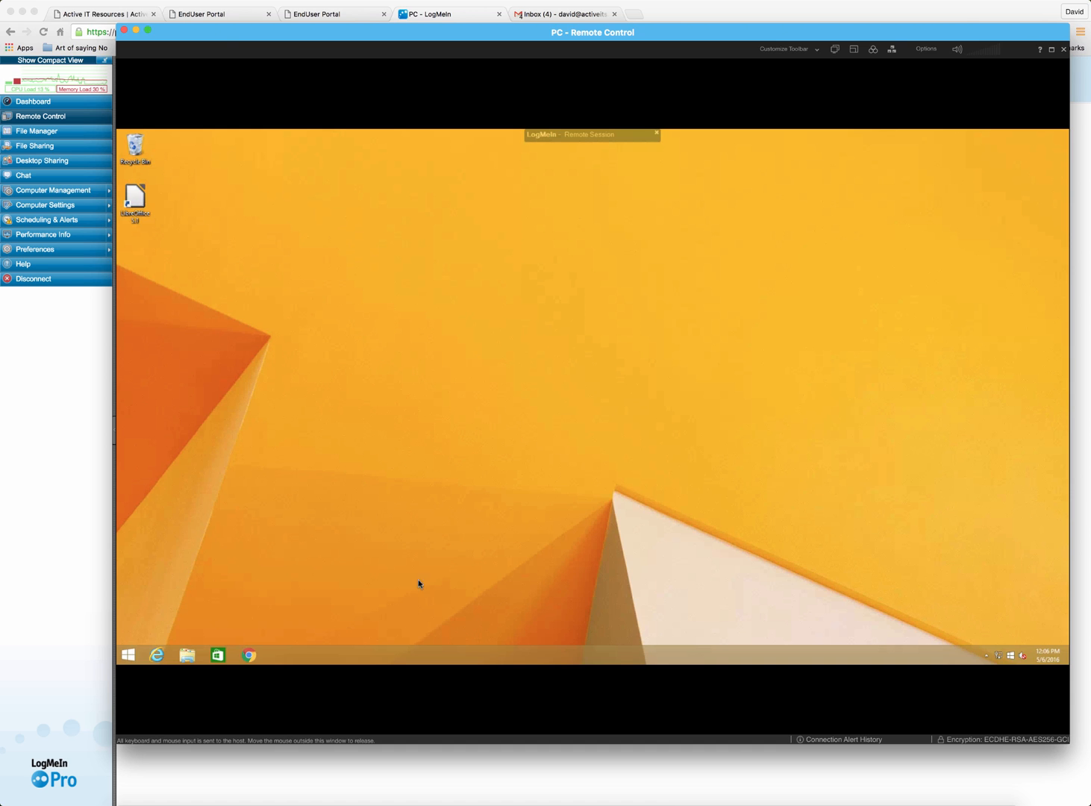
mouse_move(889, 161)
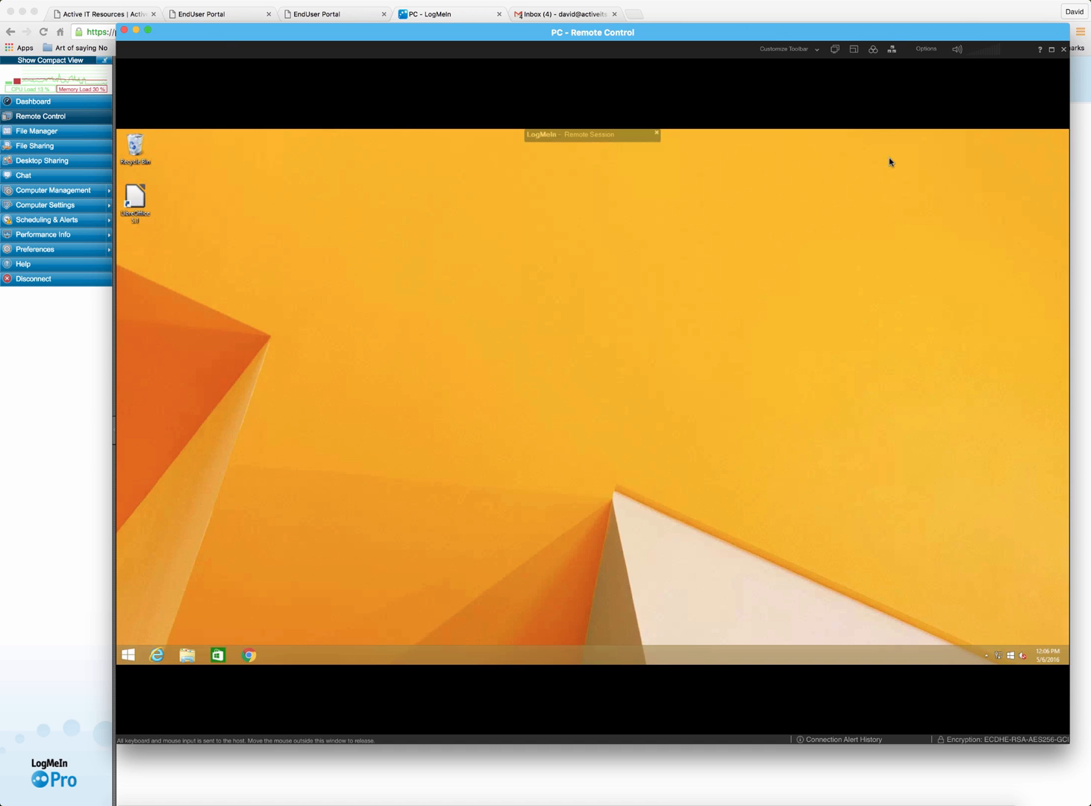
mouse_move(892, 49)
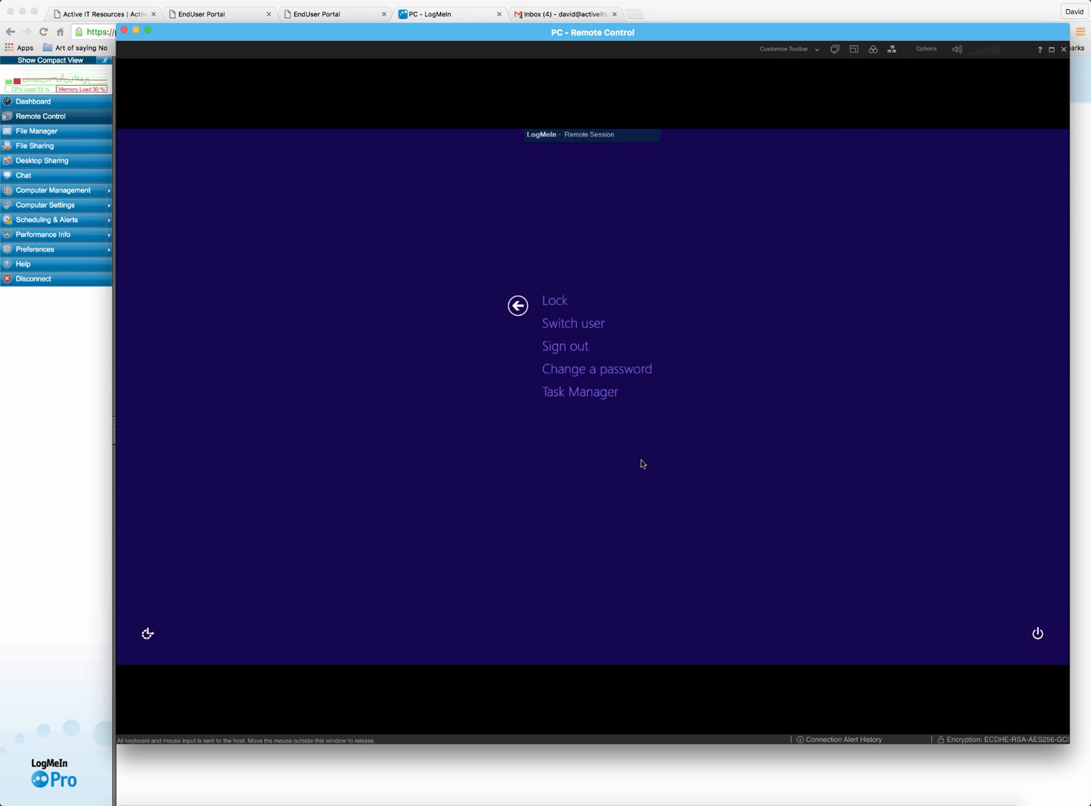
mouse_move(559, 427)
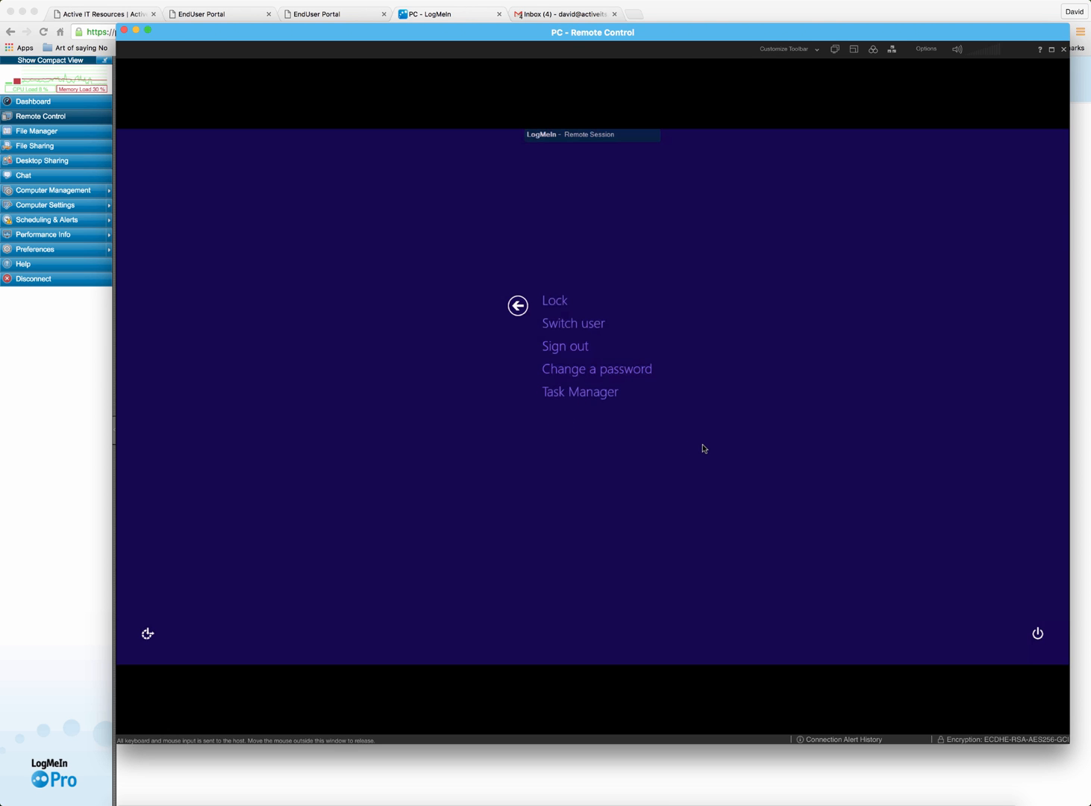
Step: Show the office PC's Ctrl+Alt+Del security options screen and return to its desktop
left_click(516, 306)
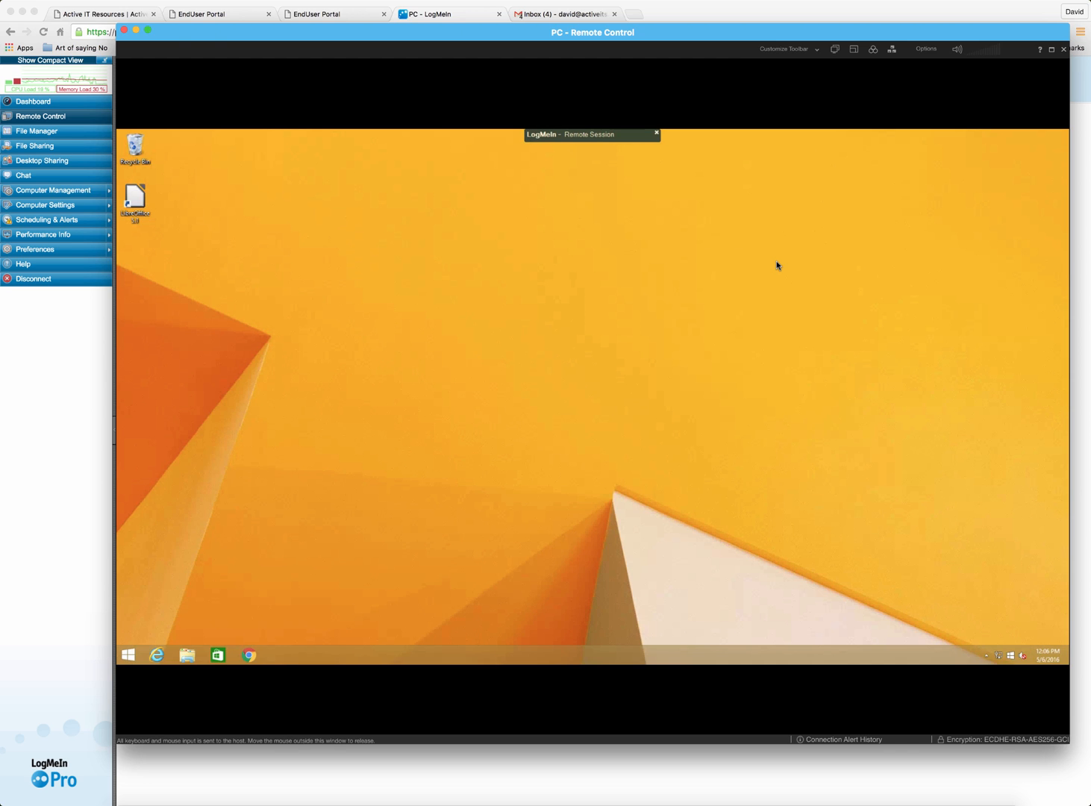
mouse_move(758, 215)
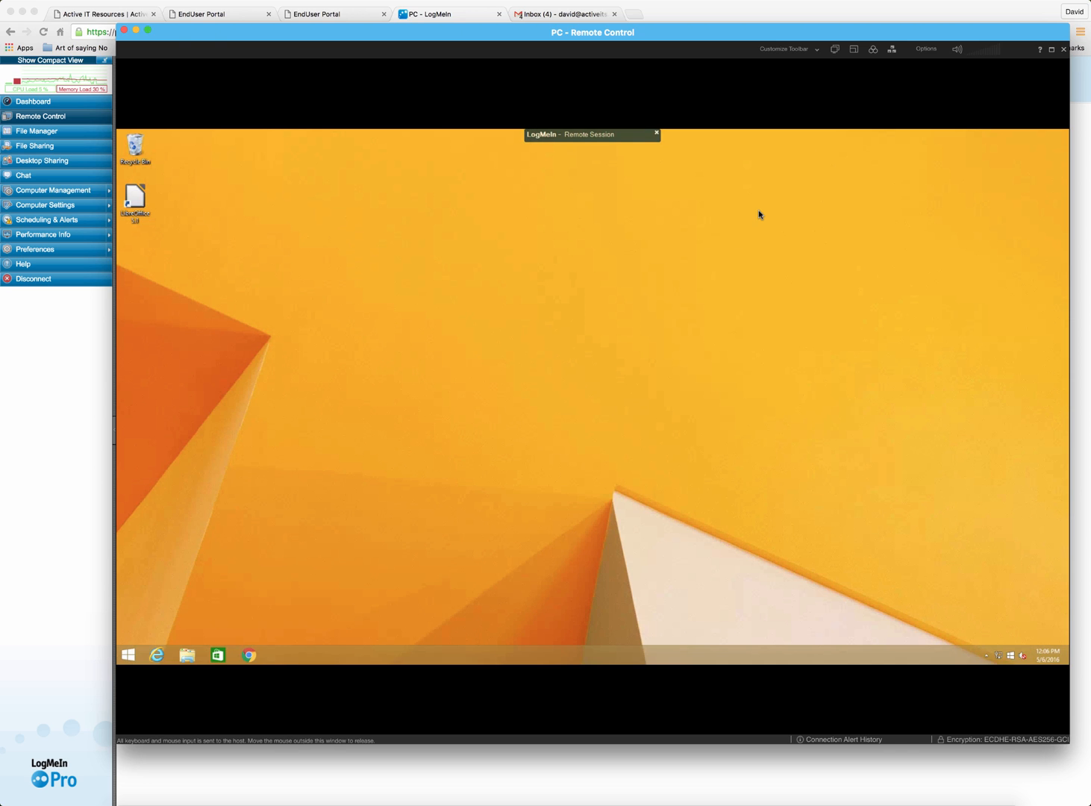